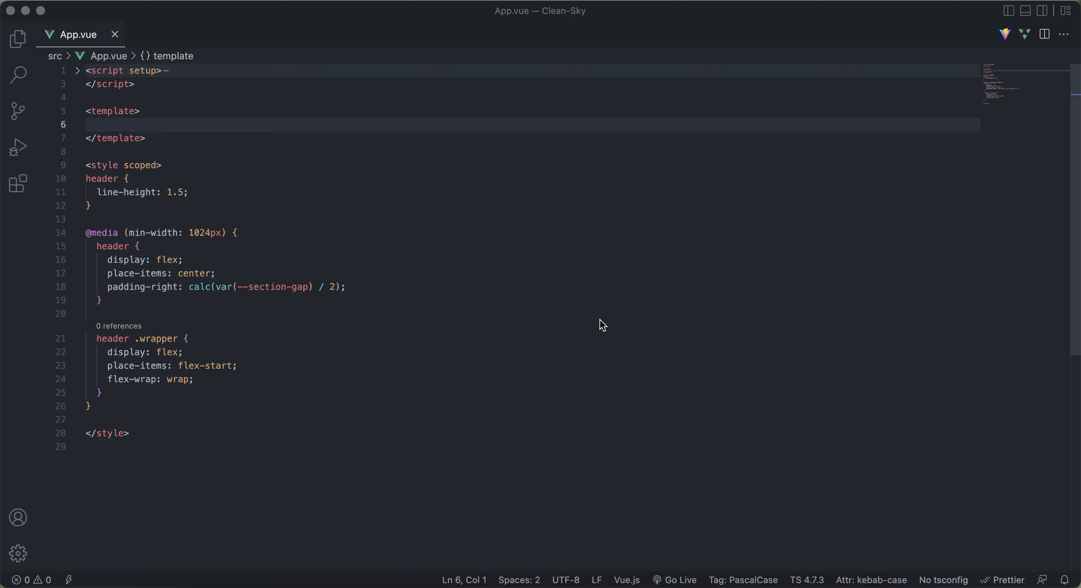
{"action": "mouse_move", "coordinate": [699, 427]}
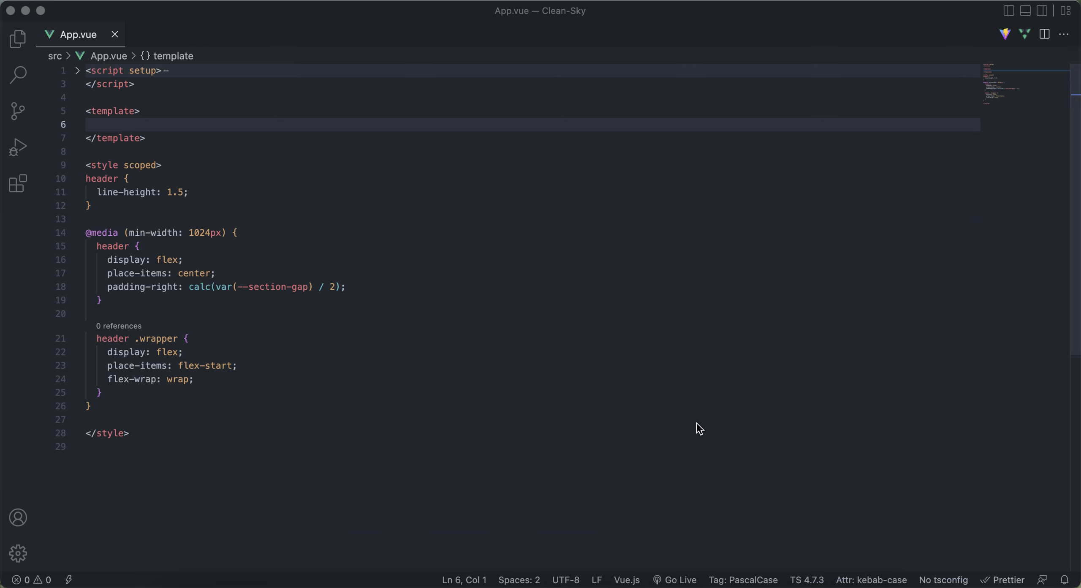
Replace the video's empty src with autoplay, loop and muted attributes.
{"action": "scroll", "scroll_direction": "down", "scroll_amount": 3}
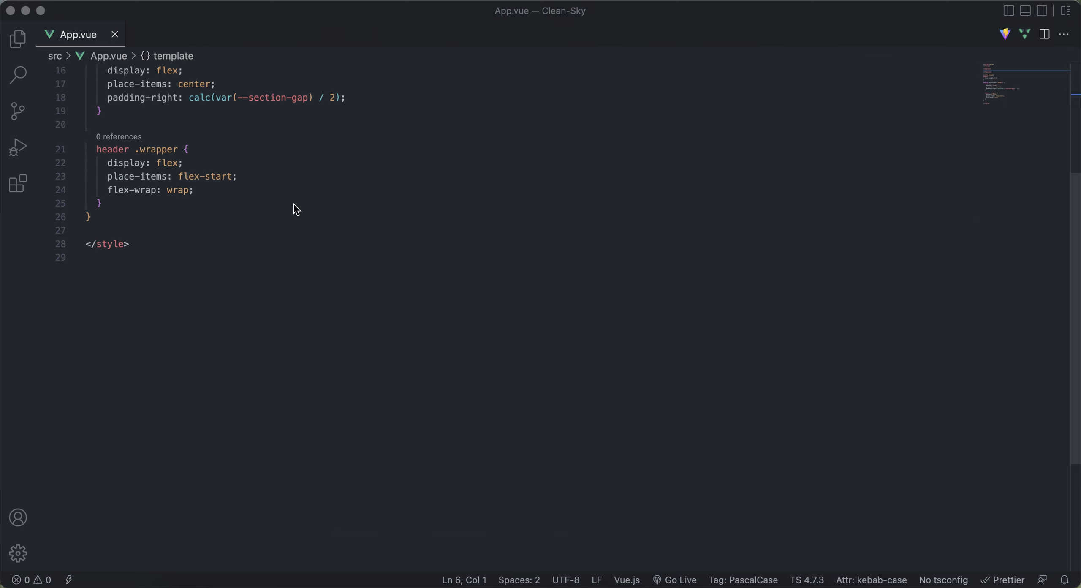
{"action": "left_click", "coordinate": [18, 39]}
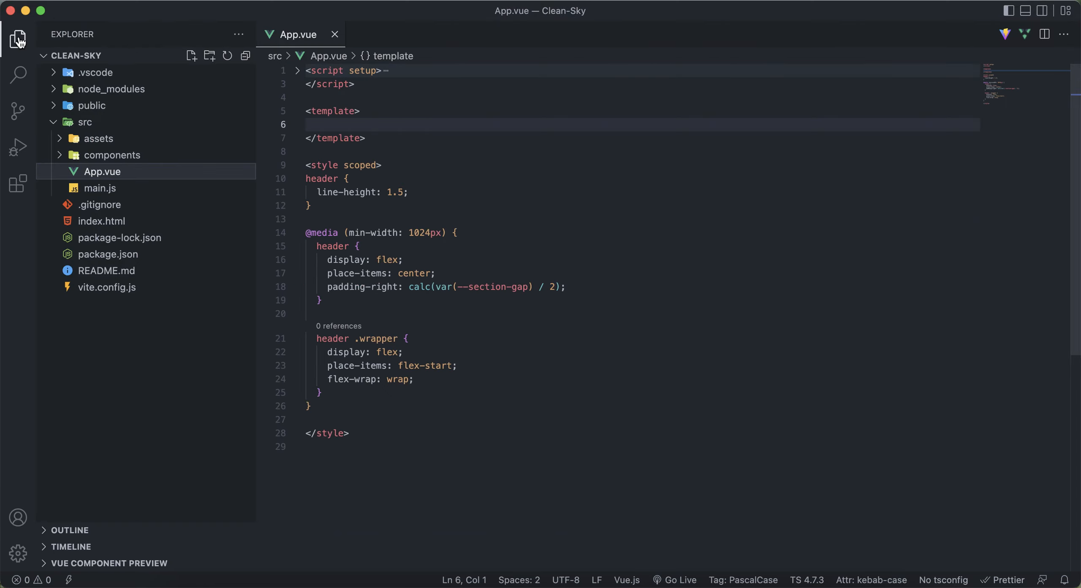
{"action": "mouse_move", "coordinate": [21, 43]}
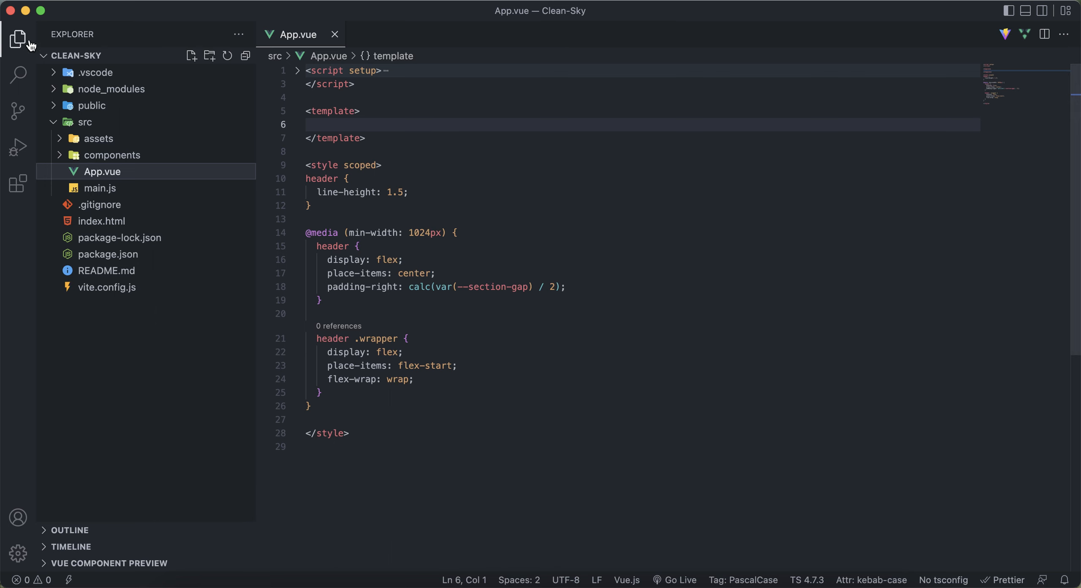
{"action": "left_click", "coordinate": [17, 40]}
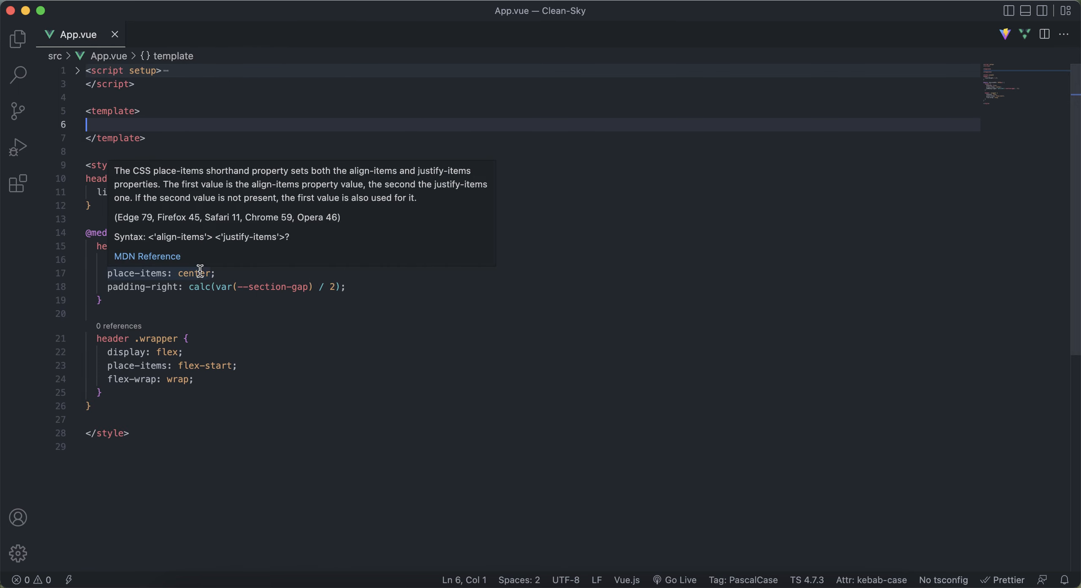
{"action": "mouse_move", "coordinate": [205, 365]}
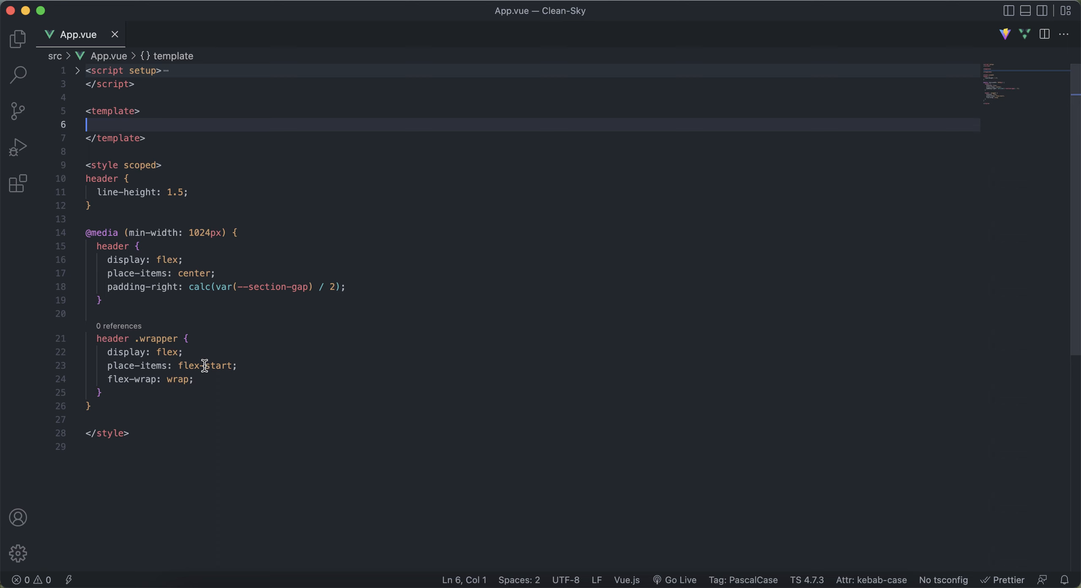
{"action": "mouse_move", "coordinate": [442, 397]}
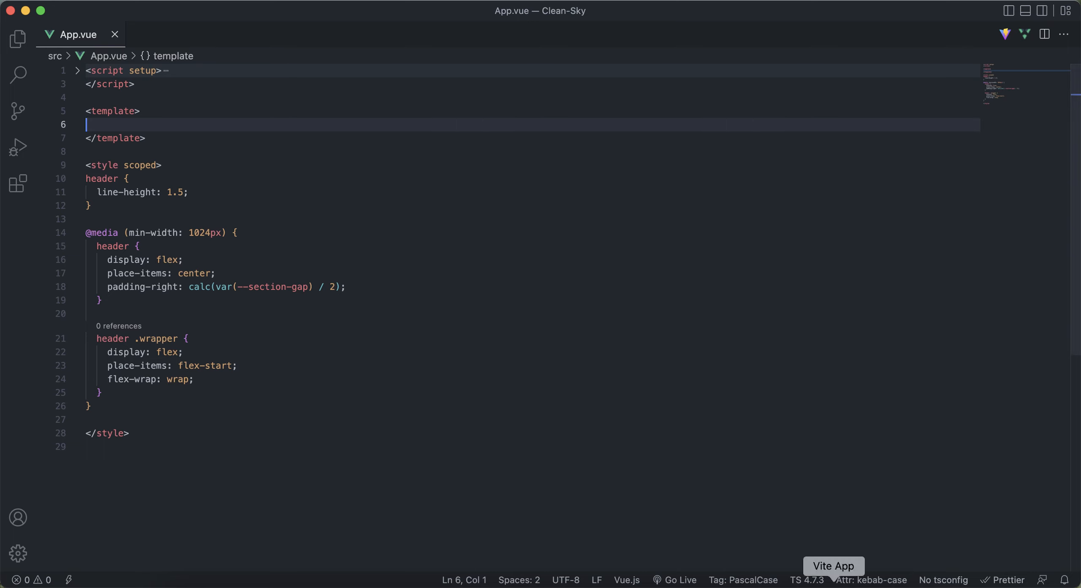
{"action": "mouse_move", "coordinate": [348, 173]}
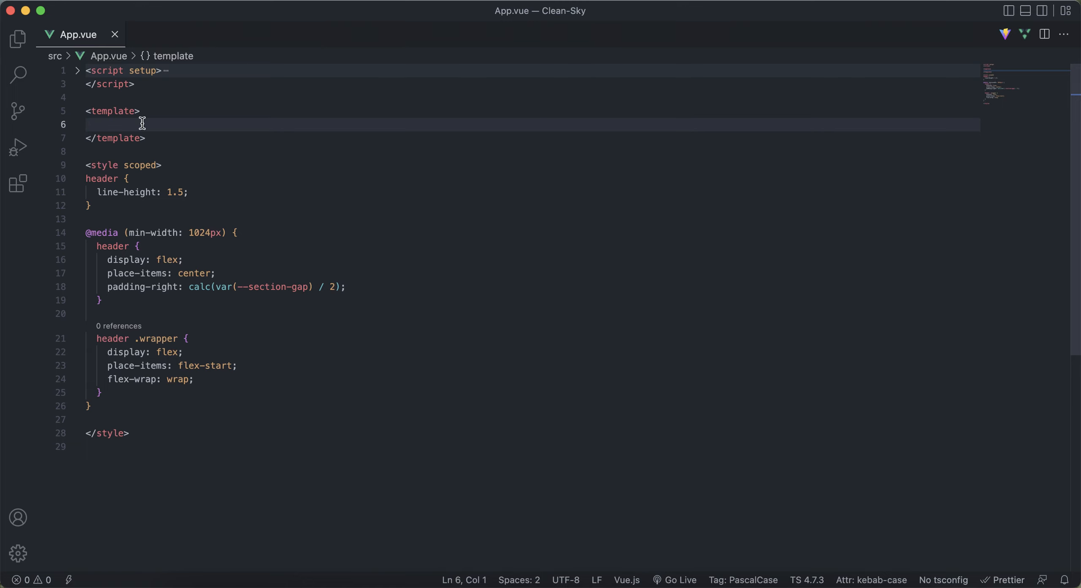
{"action": "mouse_move", "coordinate": [130, 127]}
{"action": "type", "text": "<video src=\"\"></video>"}
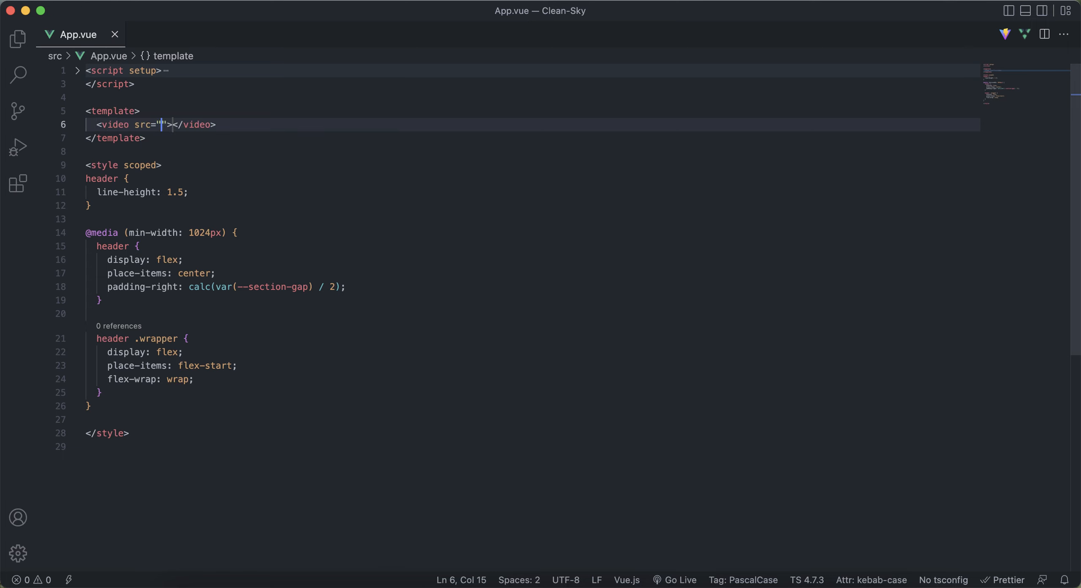
{"action": "key", "text": "Backspace"}
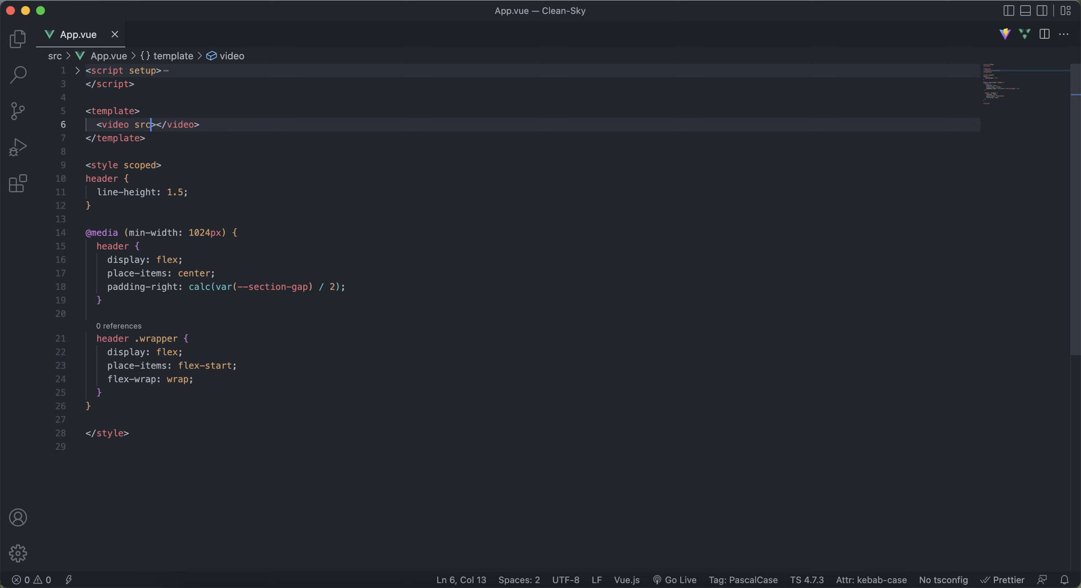
{"action": "key", "text": "Backspace"}
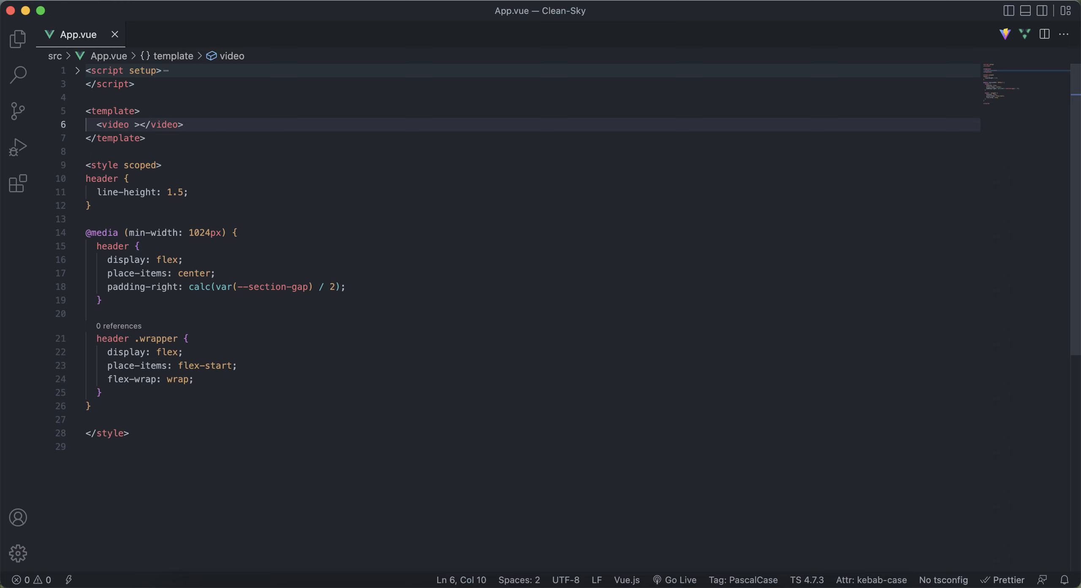
{"action": "type", "text": "autoplay"}
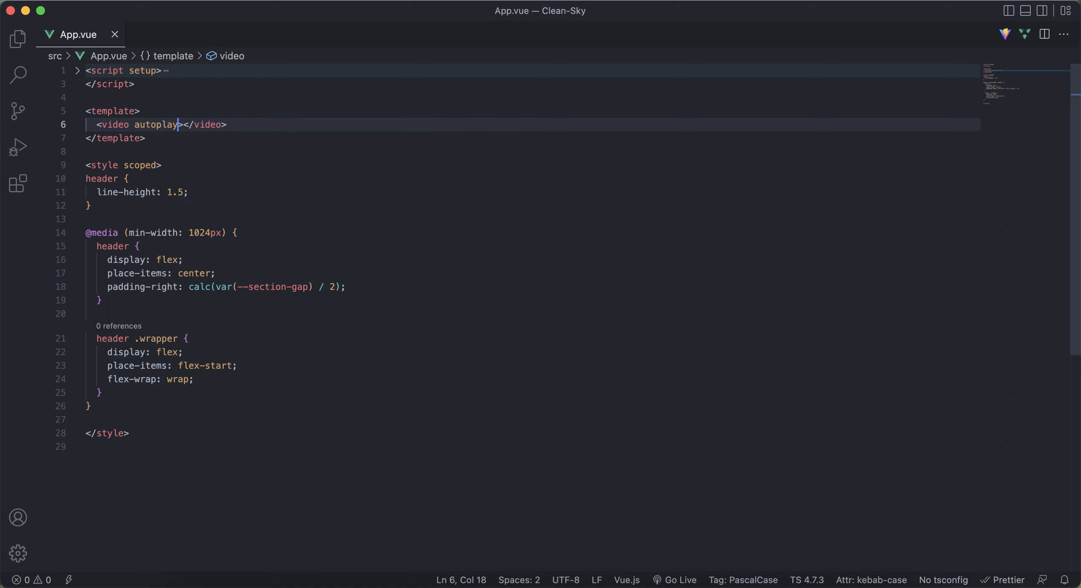
{"action": "type", "text": "loop"}
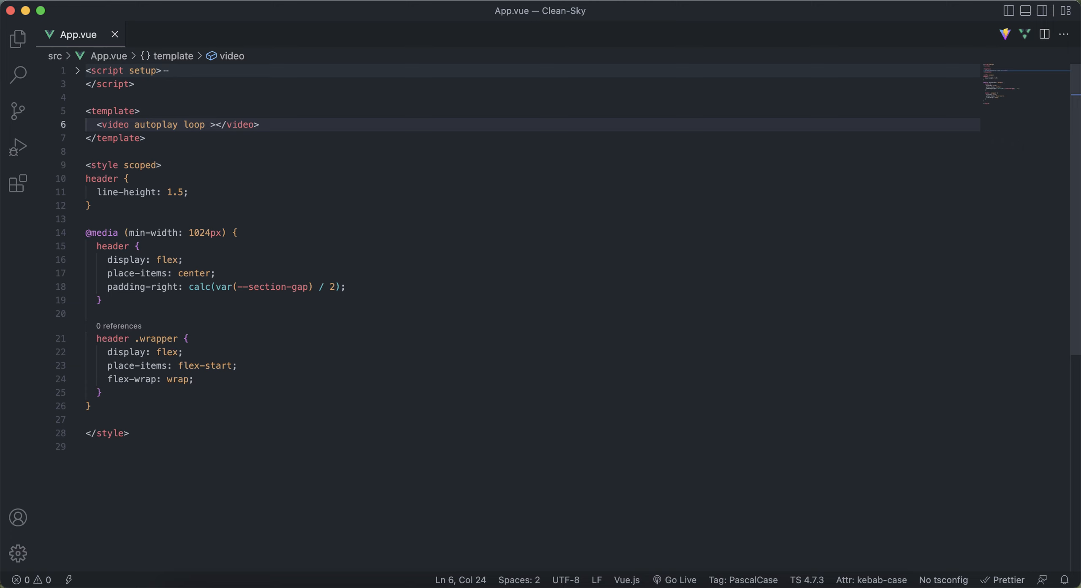
{"action": "type", "text": "muted"}
{"action": "type", "text": "<source>"}
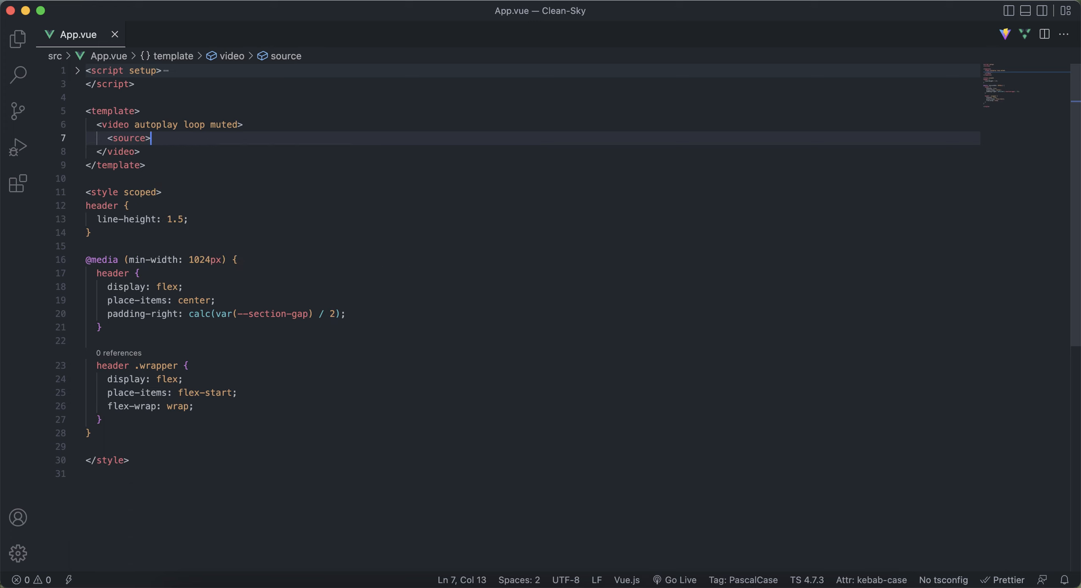
Add a source for ./assets/Maker _ Untitled Project(2).mp4 with type video/webm.
{"action": "type", "text": "src=\""}
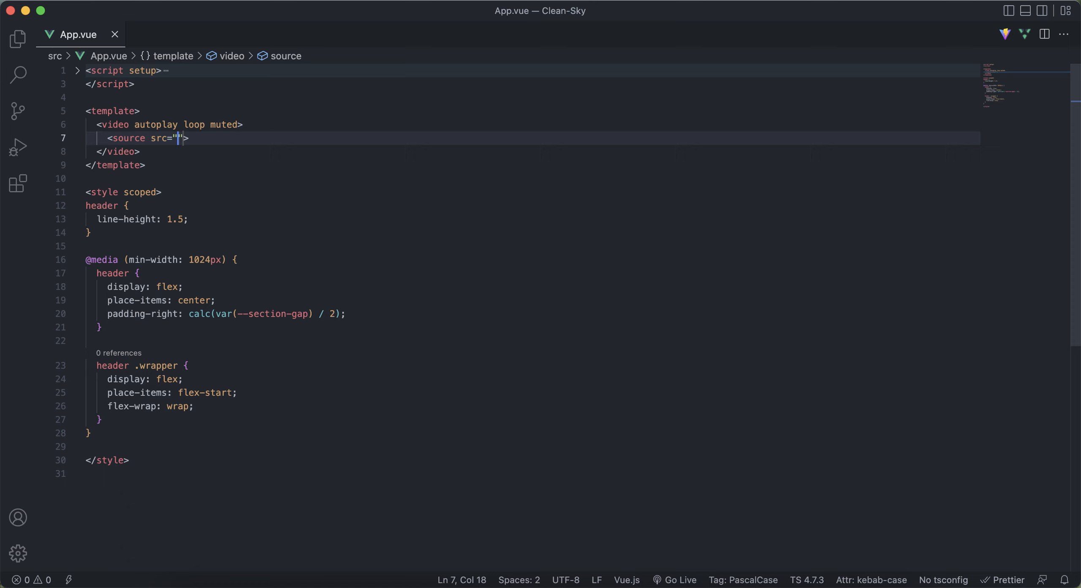
{"action": "type", "text": "./assets"}
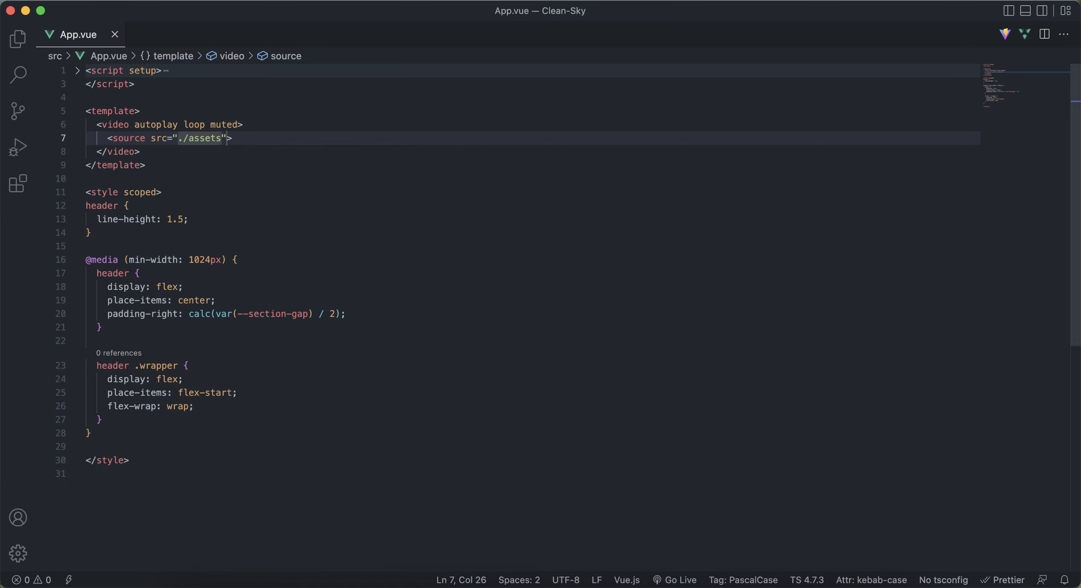
{"action": "type", "text": "/"}
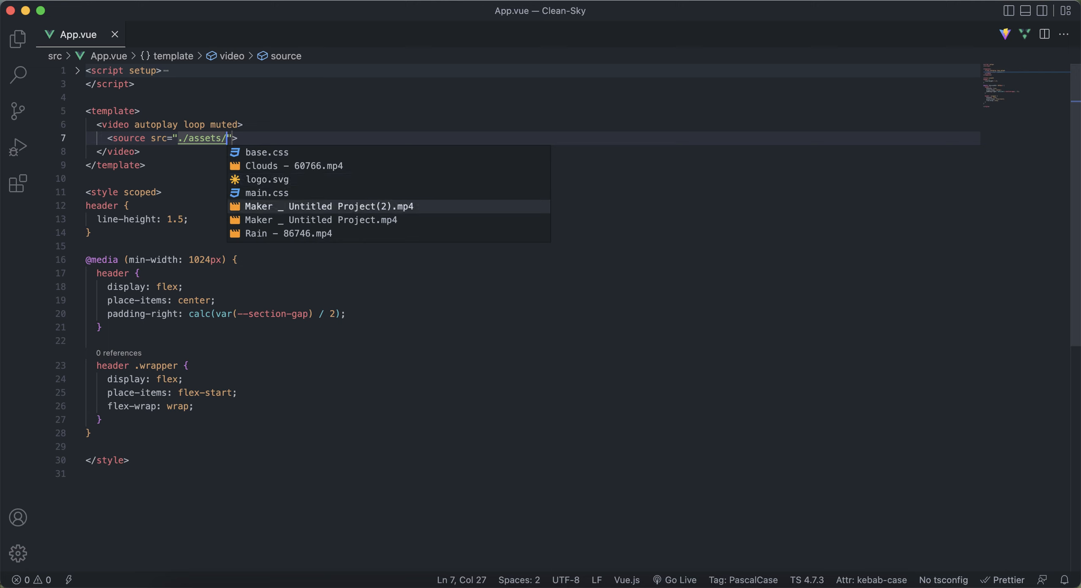
{"action": "left_click", "coordinate": [328, 206]}
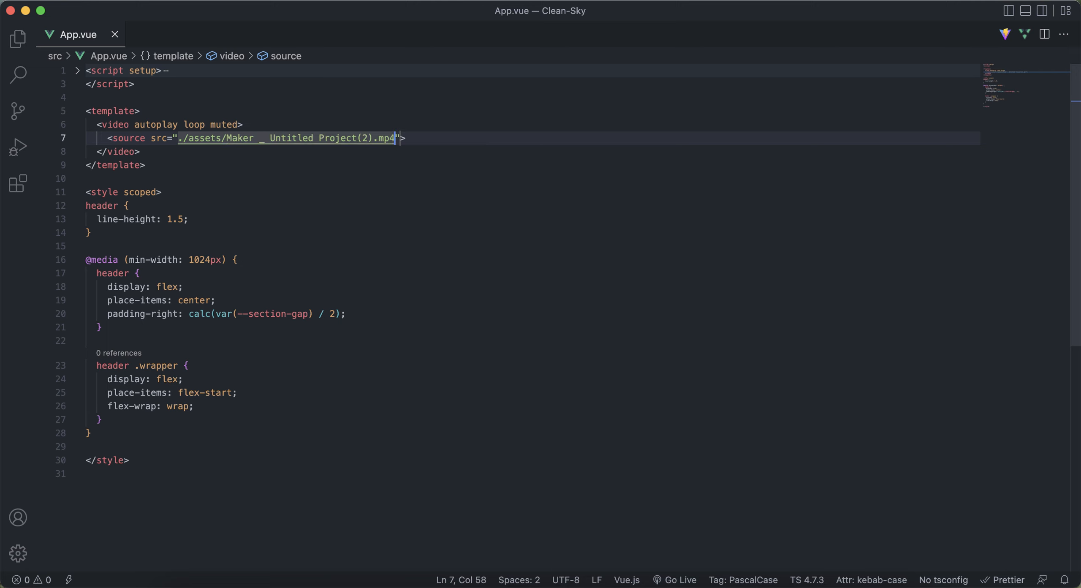
{"action": "type", "text": "type=\""}
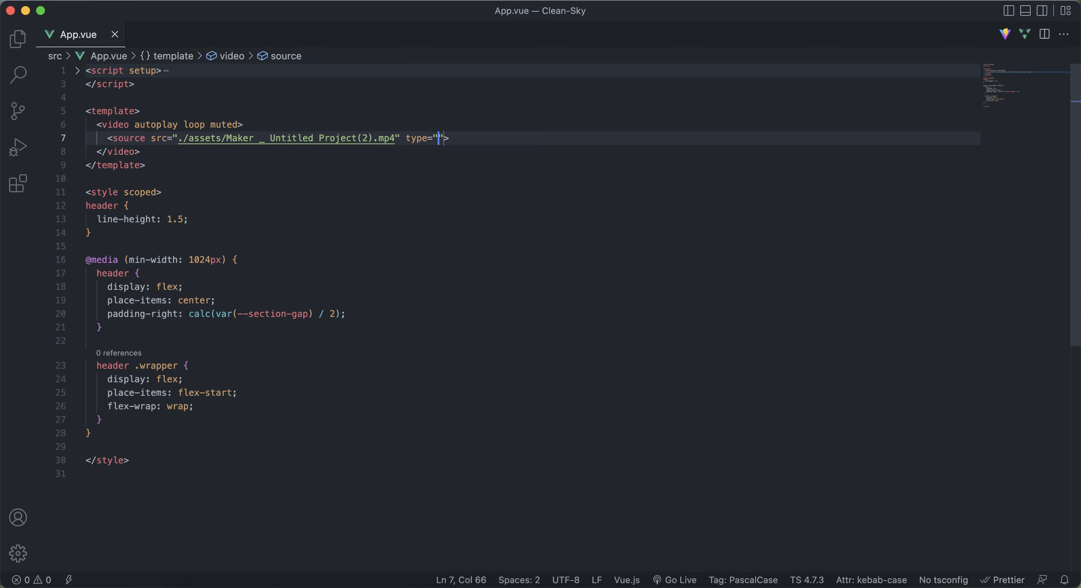
{"action": "type", "text": "video/"}
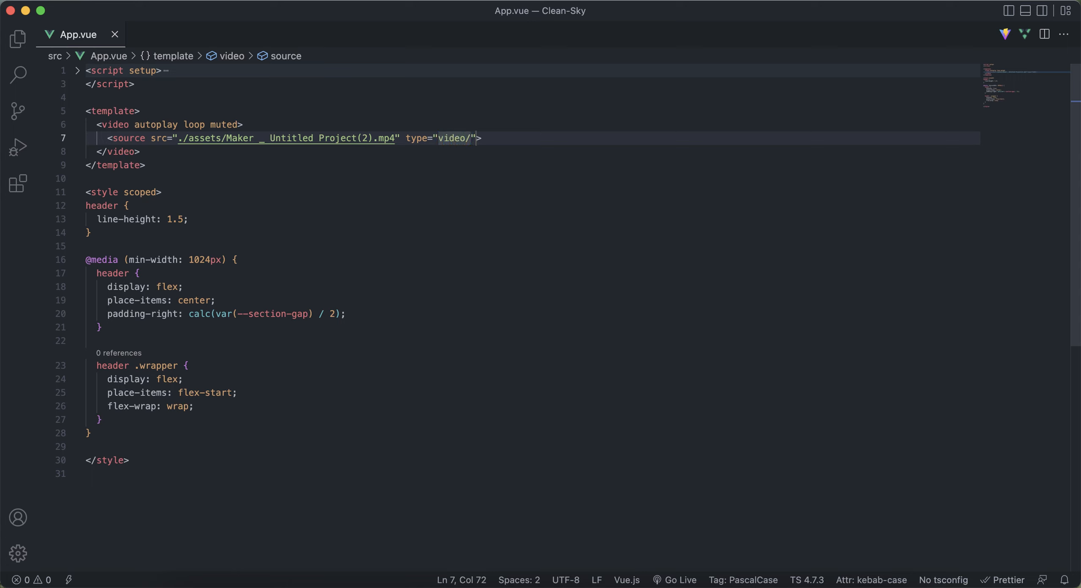
{"action": "type", "text": "web"}
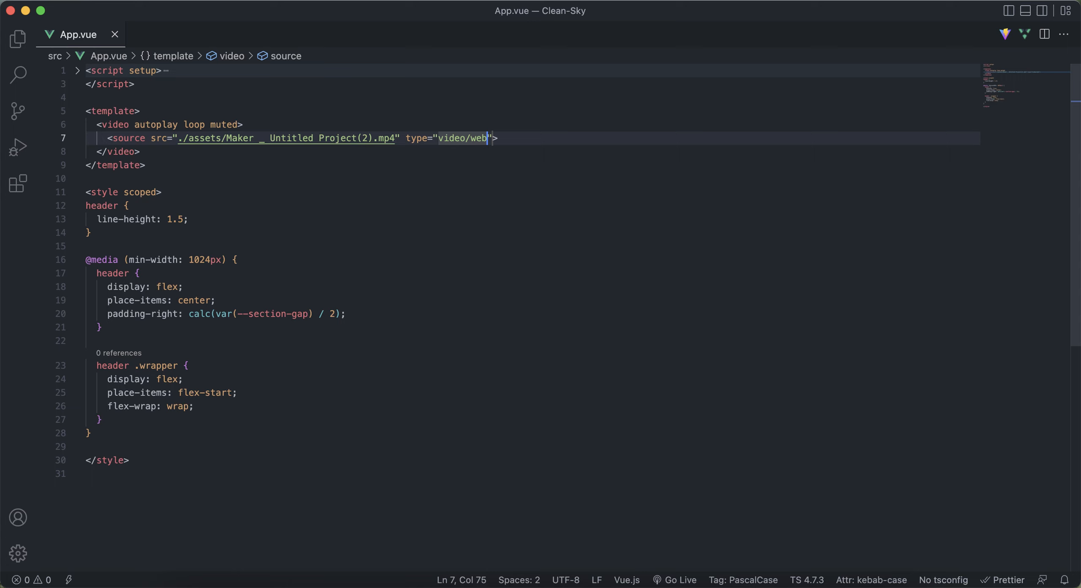
{"action": "type", "text": "m"}
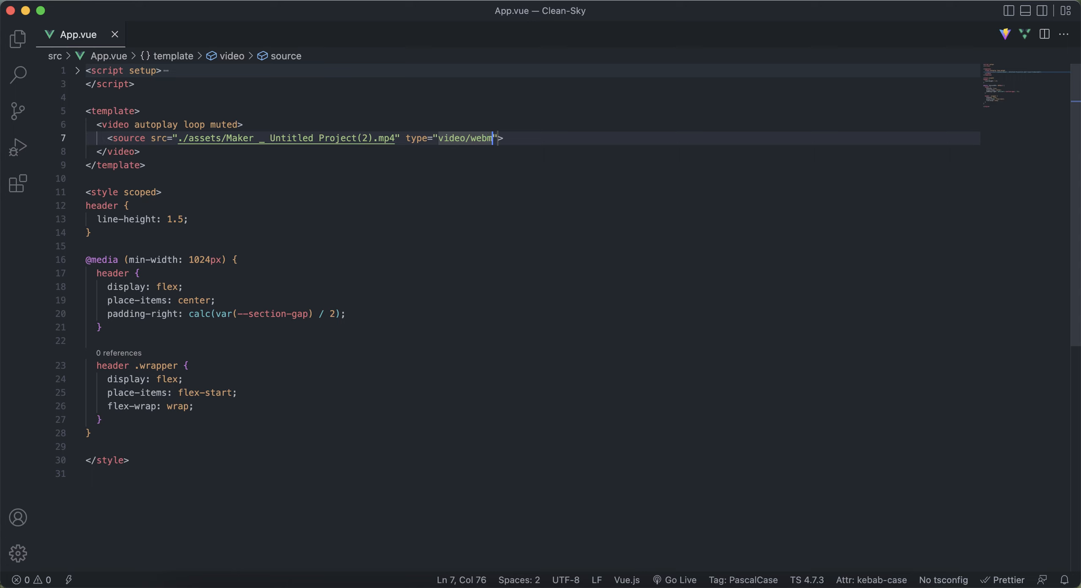
{"action": "type", "text": "/"}
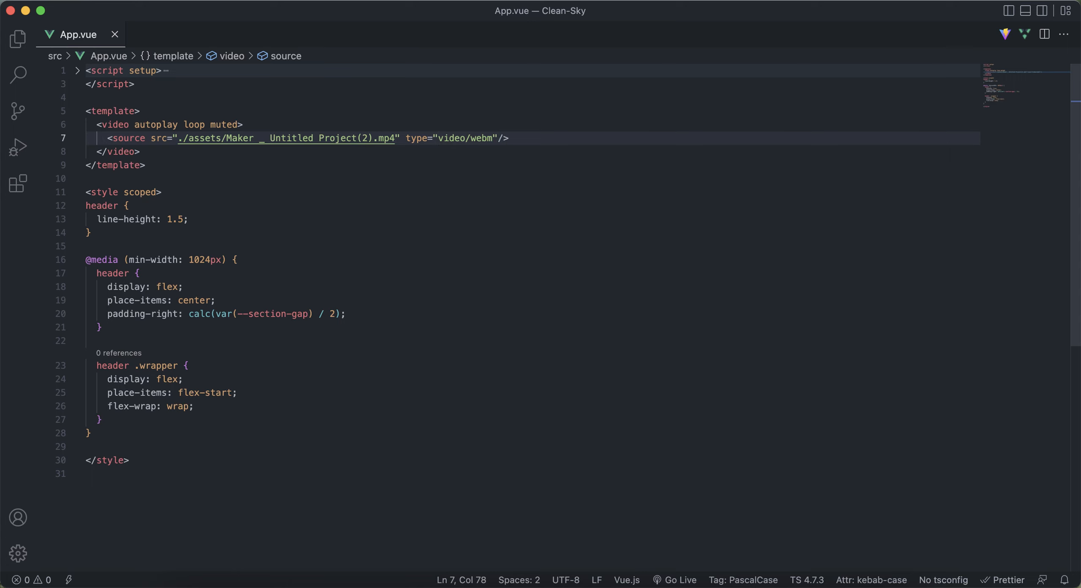
{"action": "key", "text": "Enter"}
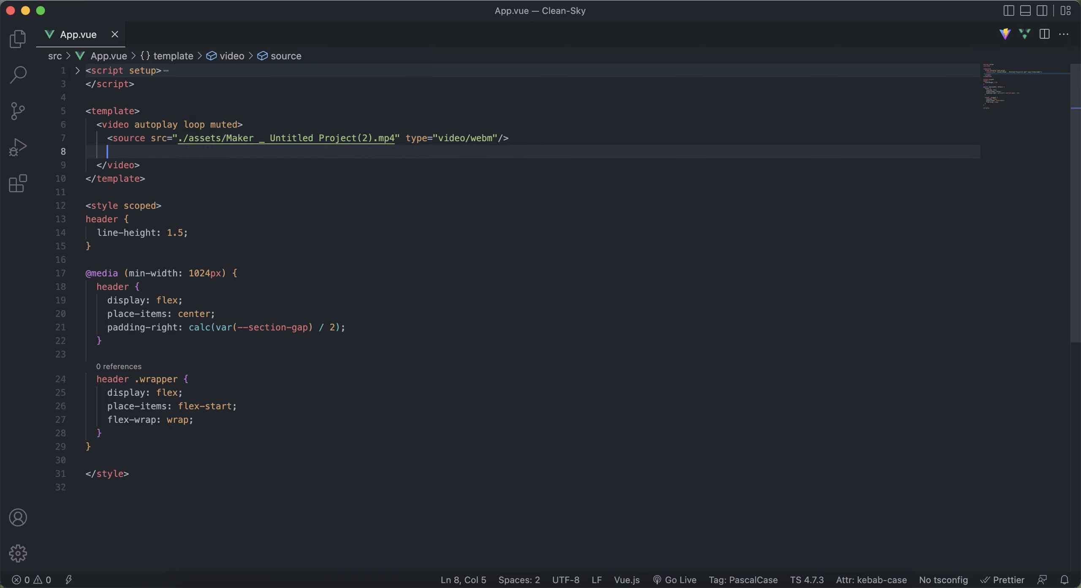
{"action": "mouse_move", "coordinate": [515, 135]}
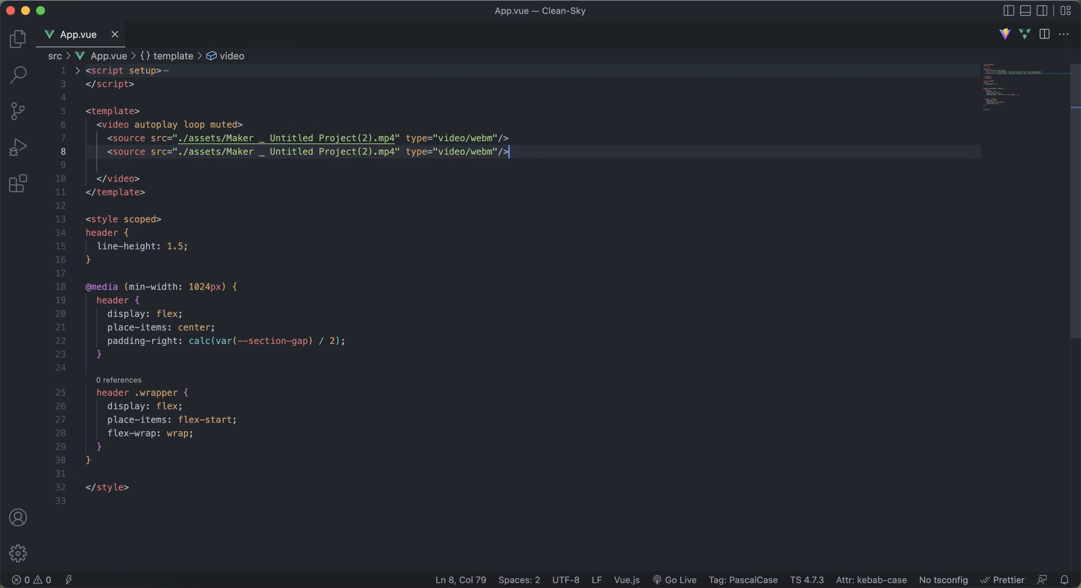
Change the copied source line's type from video/webm to video/mp4.
{"action": "double_click", "coordinate": [483, 151]}
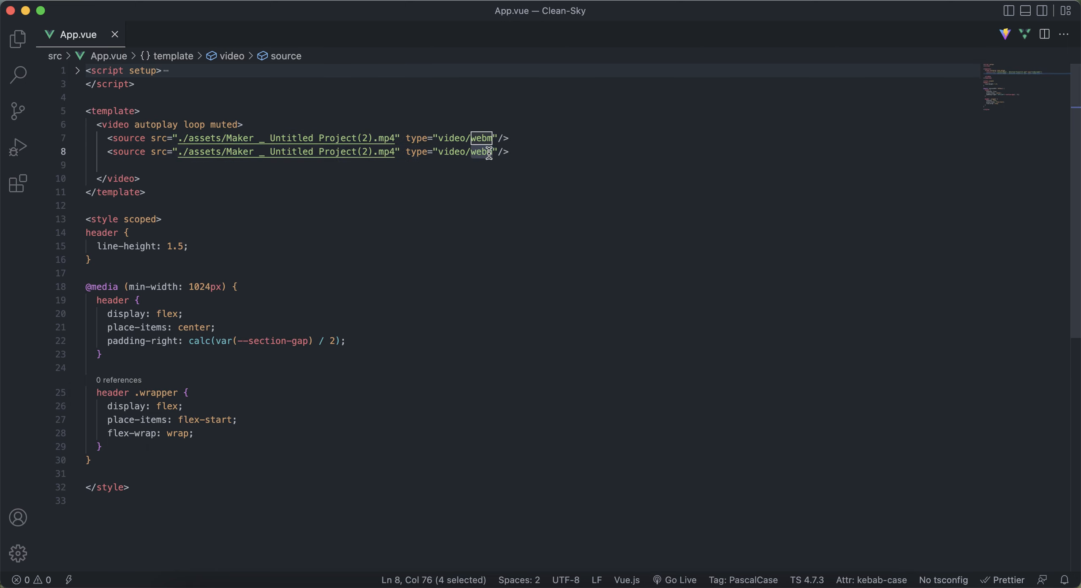
{"action": "type", "text": "mp4"}
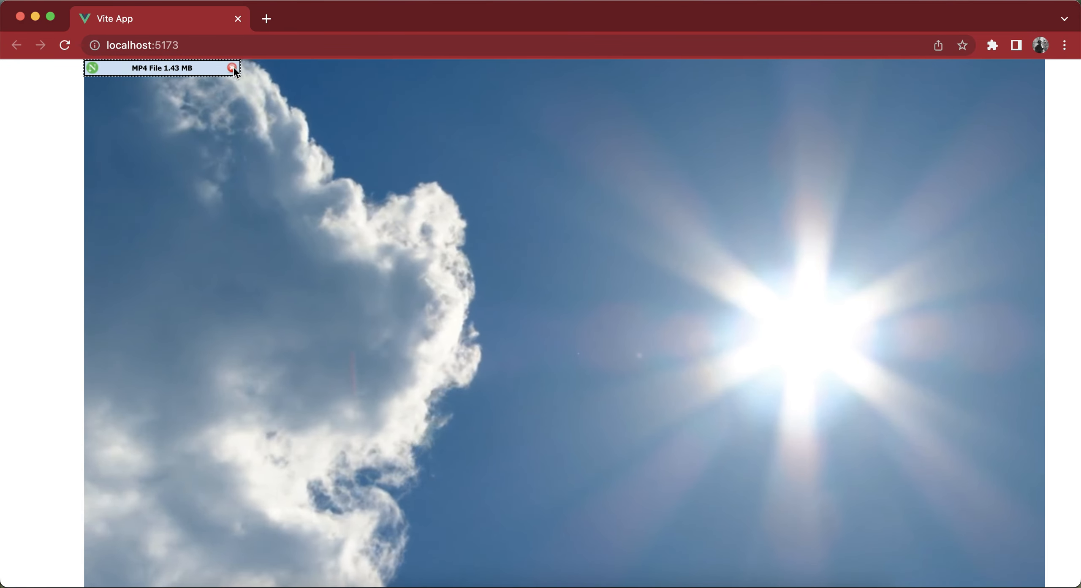
Dismiss the MP4 overlay on the localhost:5173 preview, then return to VS Code.
{"action": "left_click", "coordinate": [233, 68]}
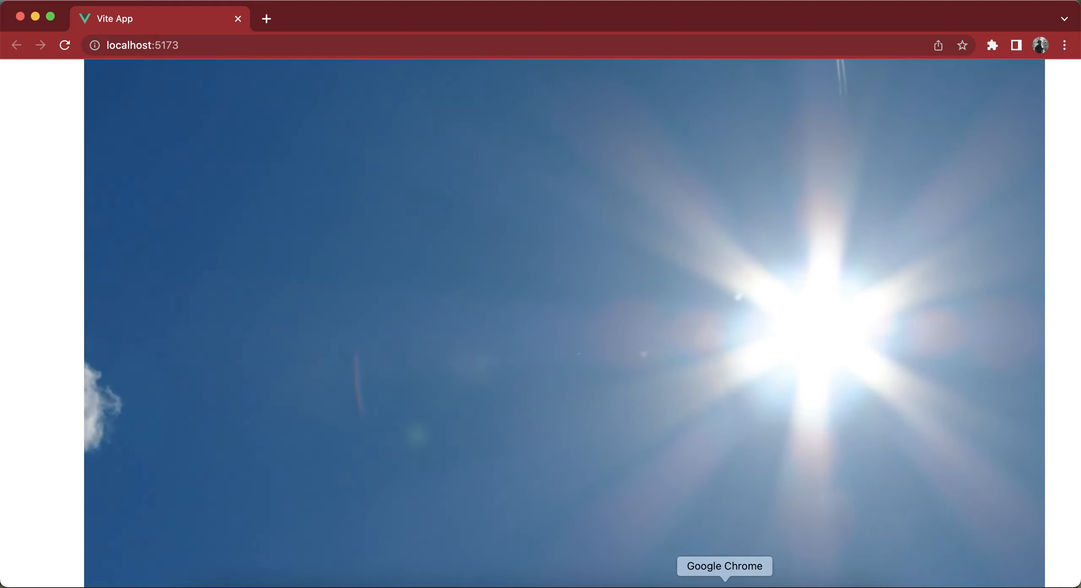
{"action": "mouse_move", "coordinate": [667, 566]}
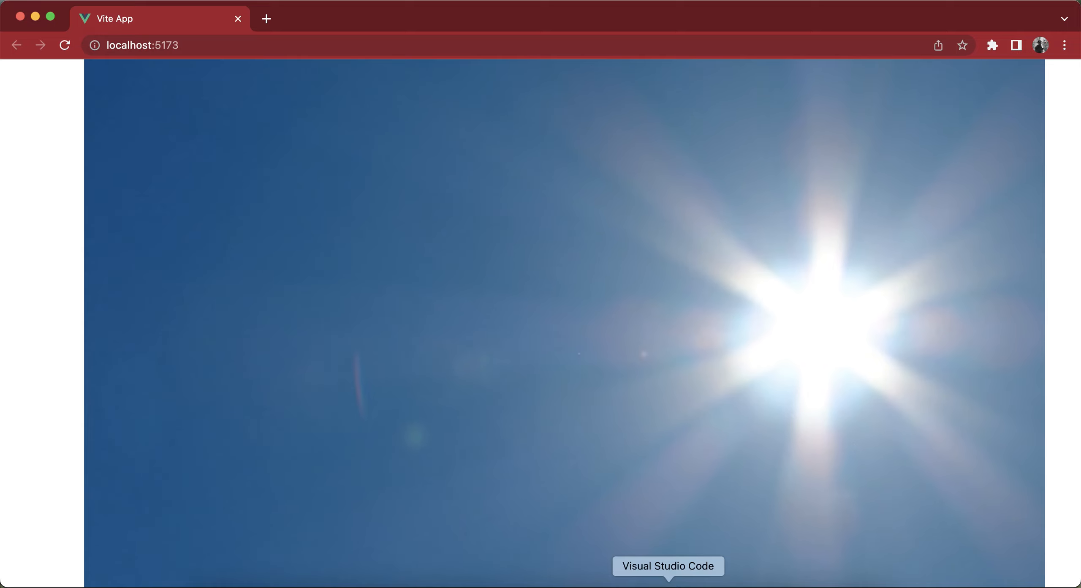
{"action": "left_click", "coordinate": [666, 566]}
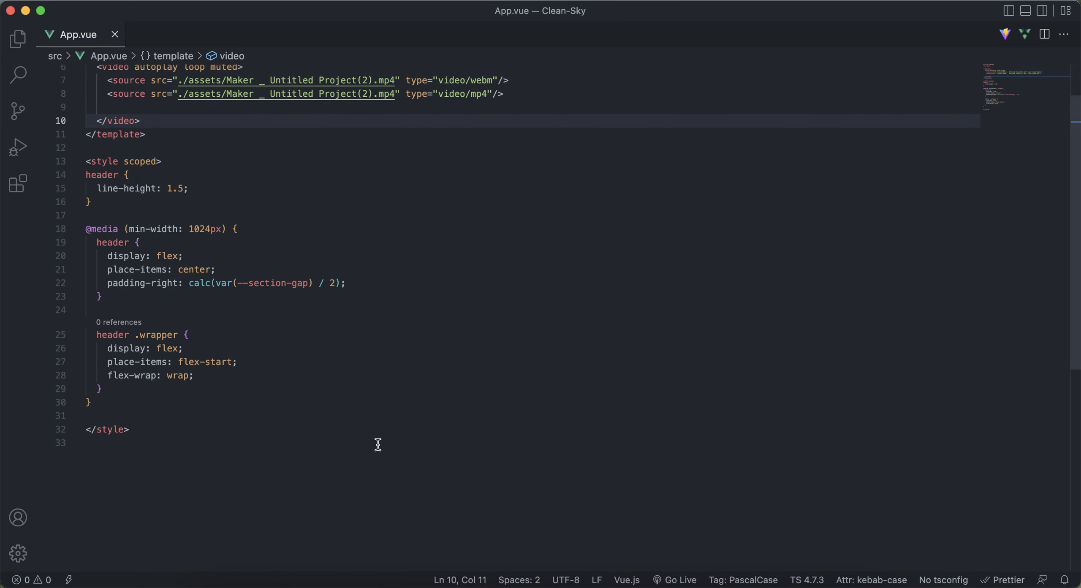
{"action": "mouse_move", "coordinate": [453, 263]}
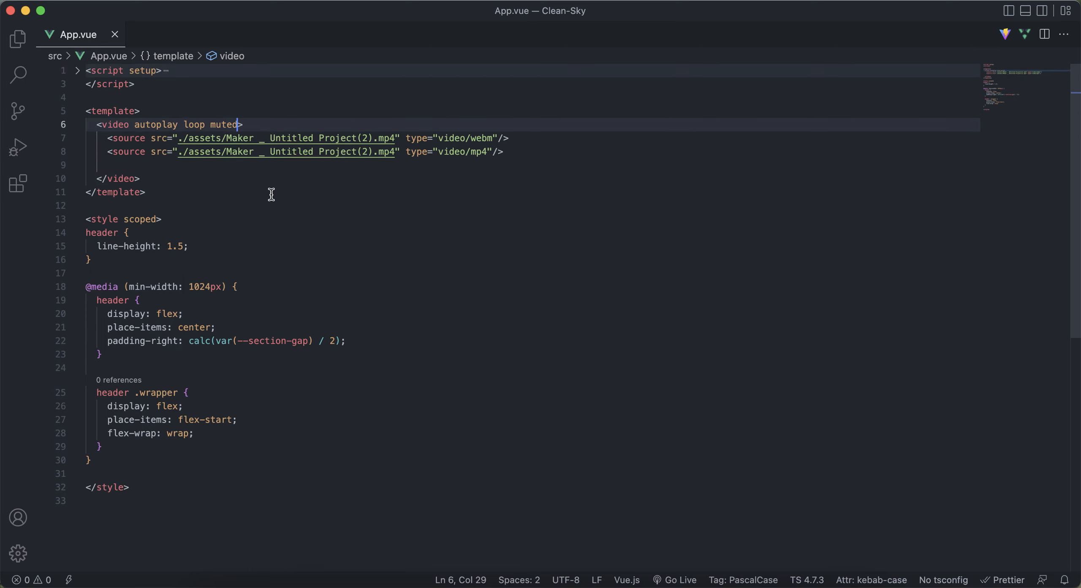
Add class="video" to the video tag and place the cursor inside <style scoped>.
{"action": "type", "text": "class=\"\""}
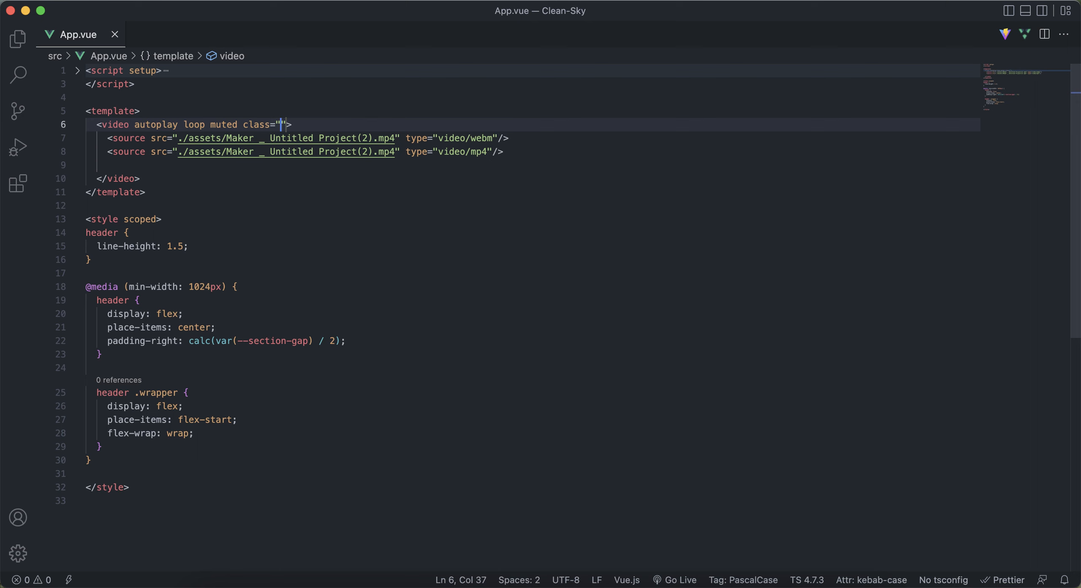
{"action": "type", "text": "vide"}
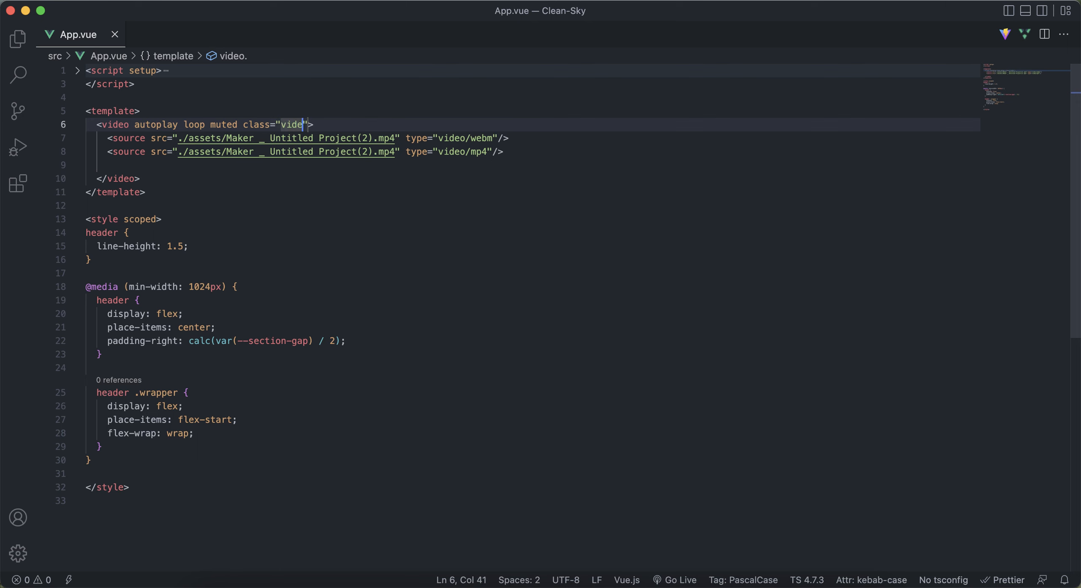
{"action": "left_click", "coordinate": [358, 209]}
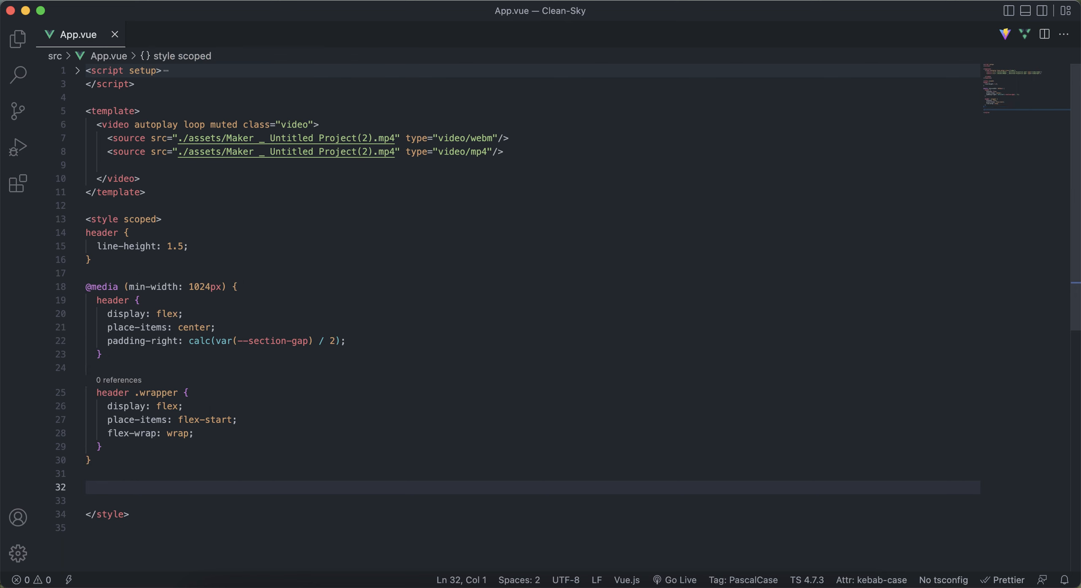
Start the video rule with z-index: -1000 and left: 50%.
{"action": "type", "text": "video {"}
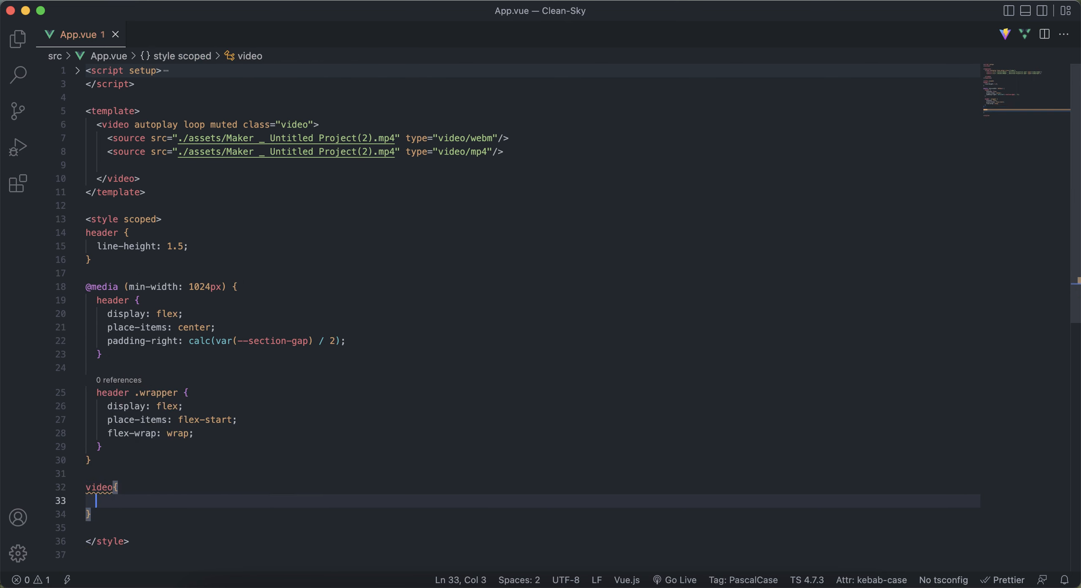
{"action": "type", "text": "z"}
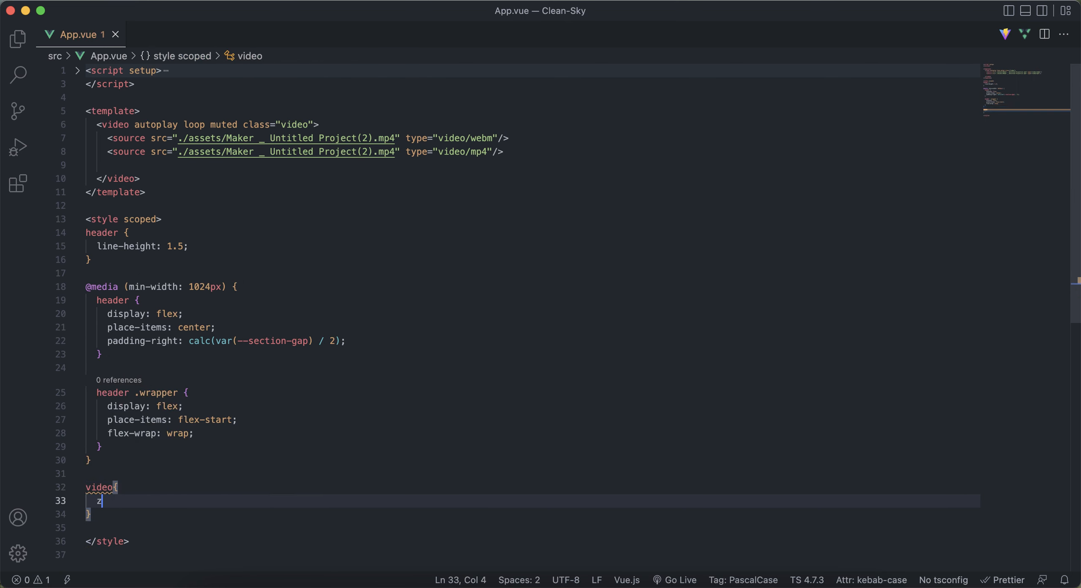
{"action": "type", "text": "z-index"}
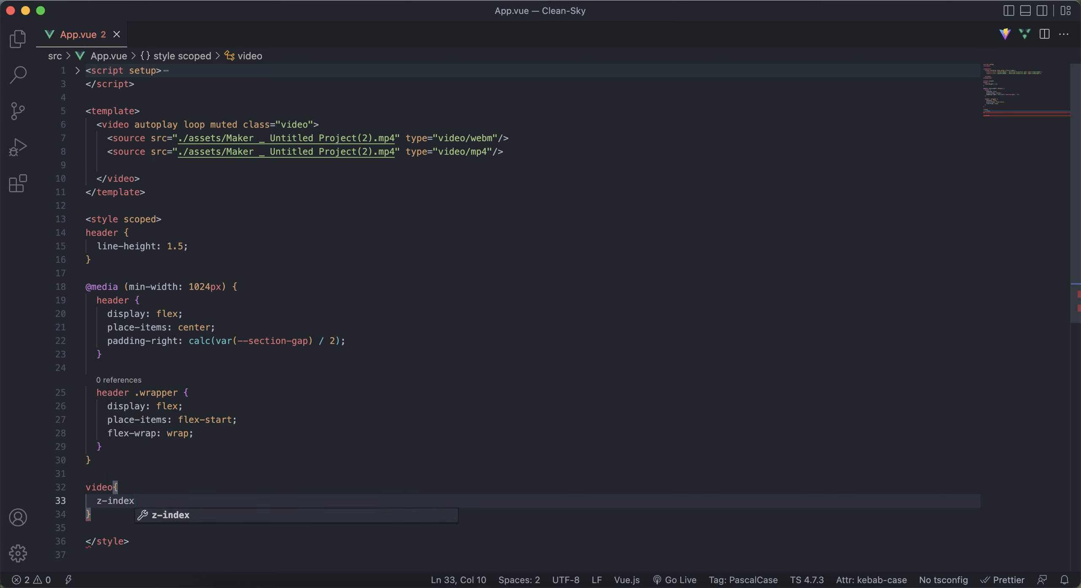
{"action": "type", "text": ": ;"}
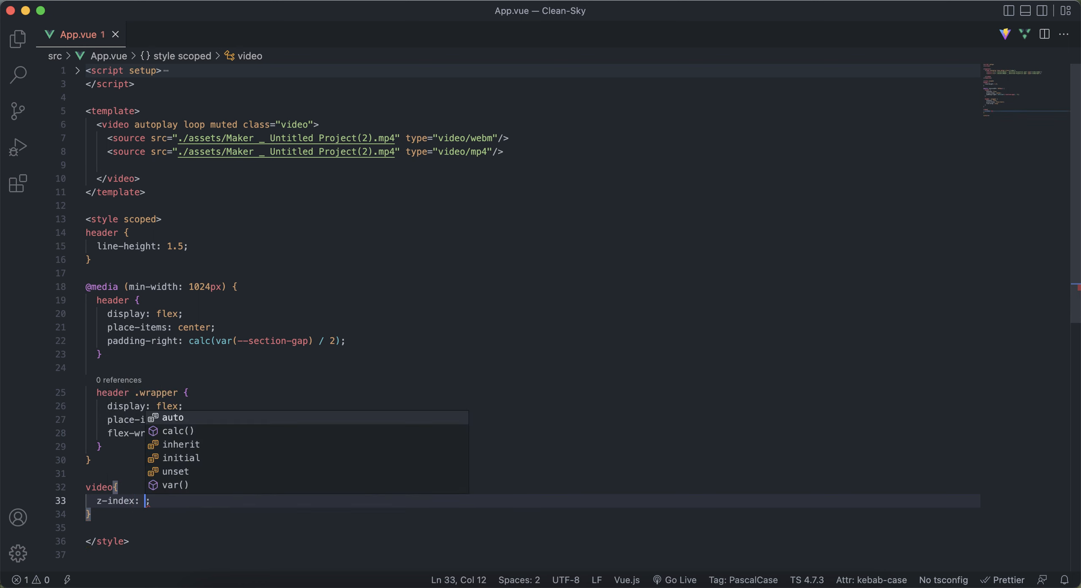
{"action": "type", "text": "-1000"}
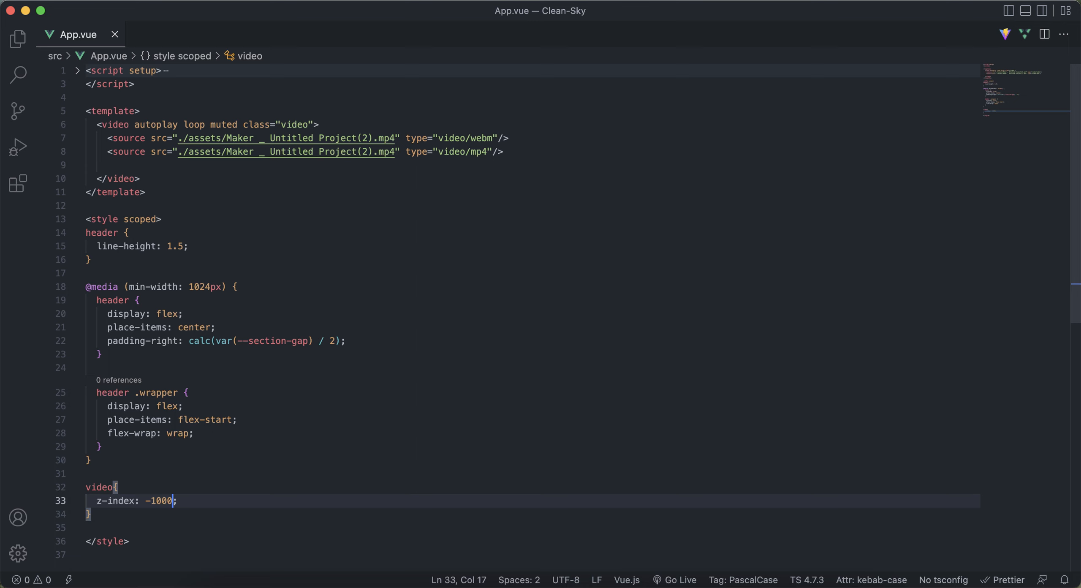
{"action": "key", "text": "Return"}
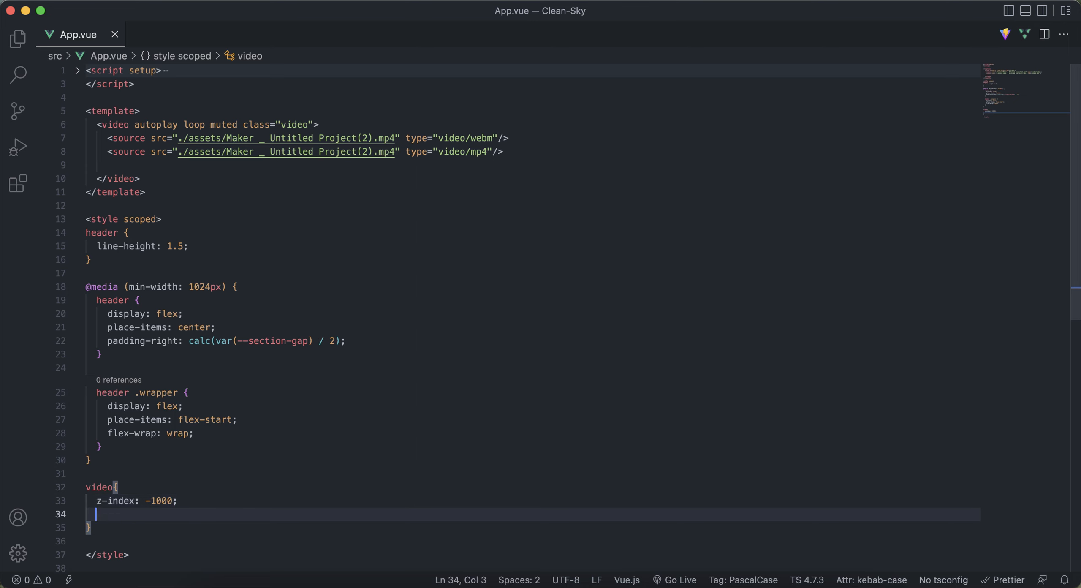
{"action": "type", "text": "left: ;"}
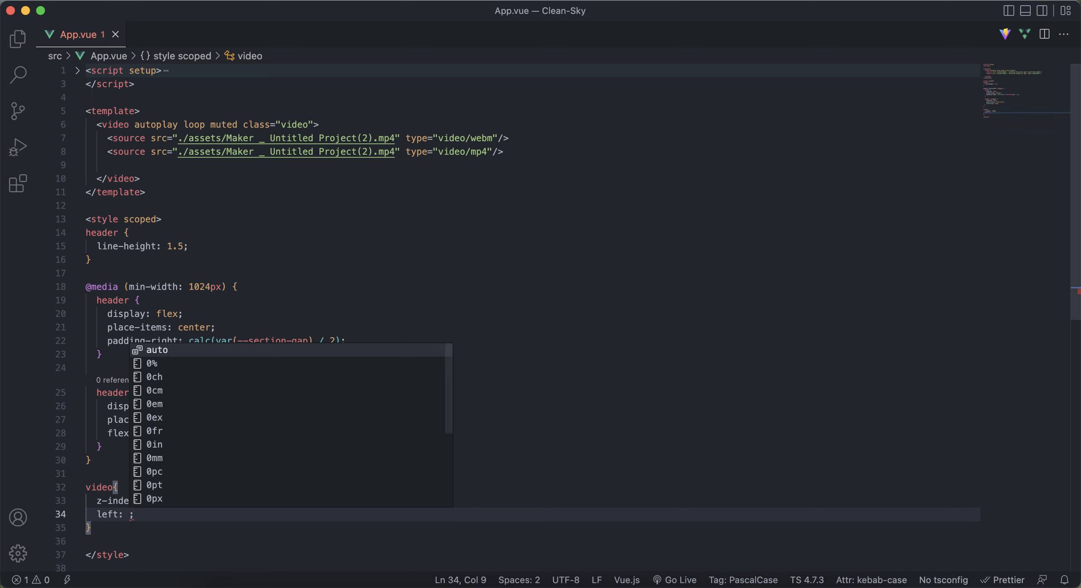
{"action": "type", "text": "50%"}
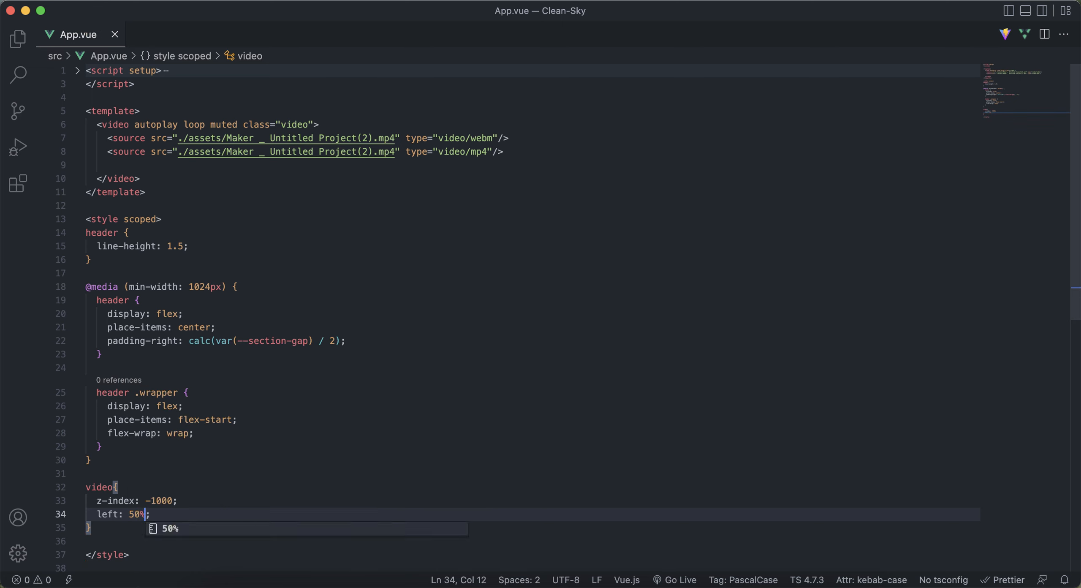
{"action": "key", "text": "enter"}
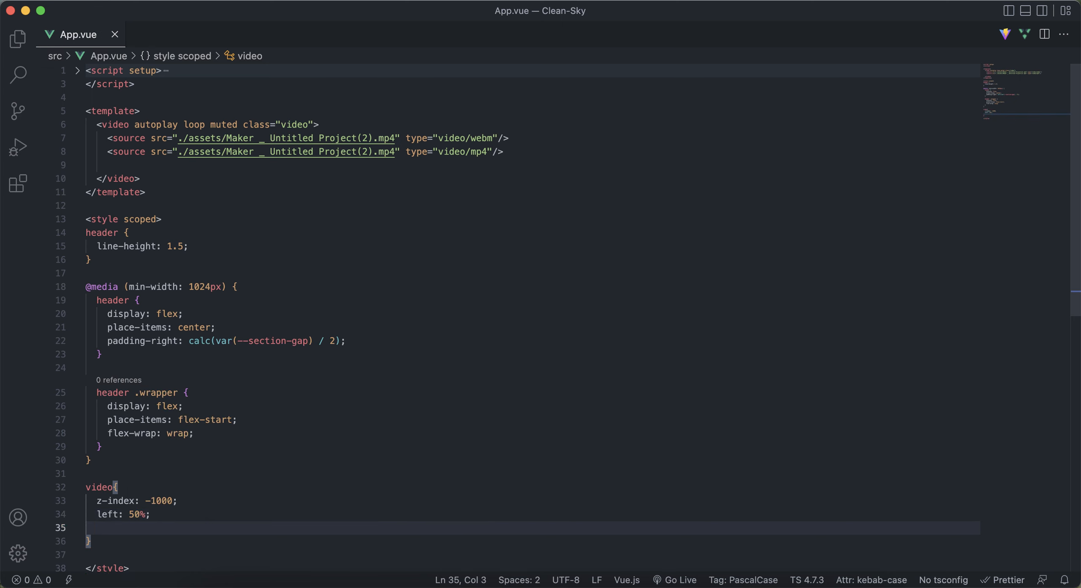
Add width 100vw, height 100vh, position absolute and top 50% to the rule.
{"action": "type", "text": "width: ;"}
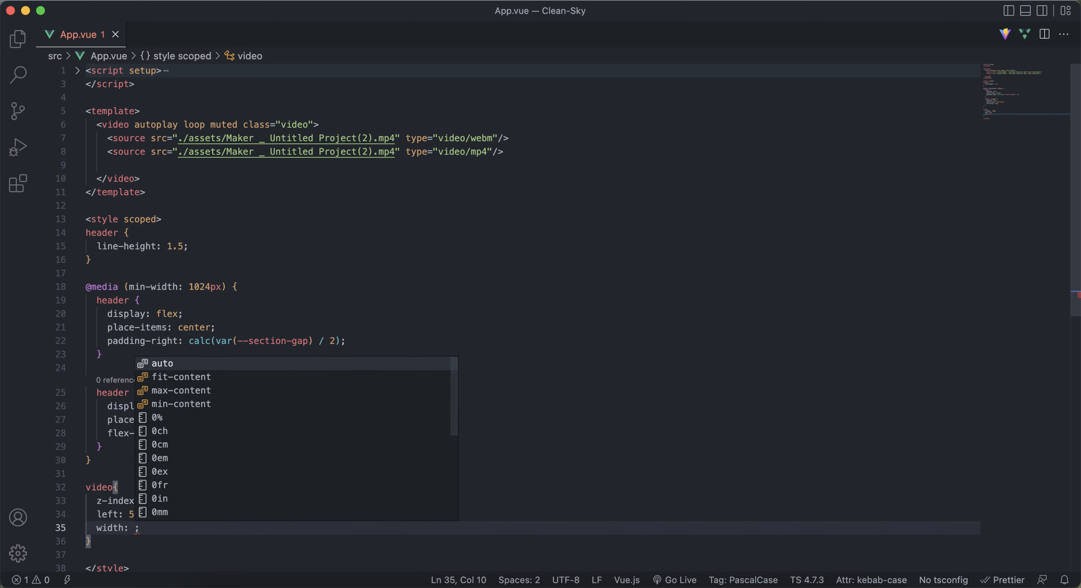
{"action": "type", "text": "1"}
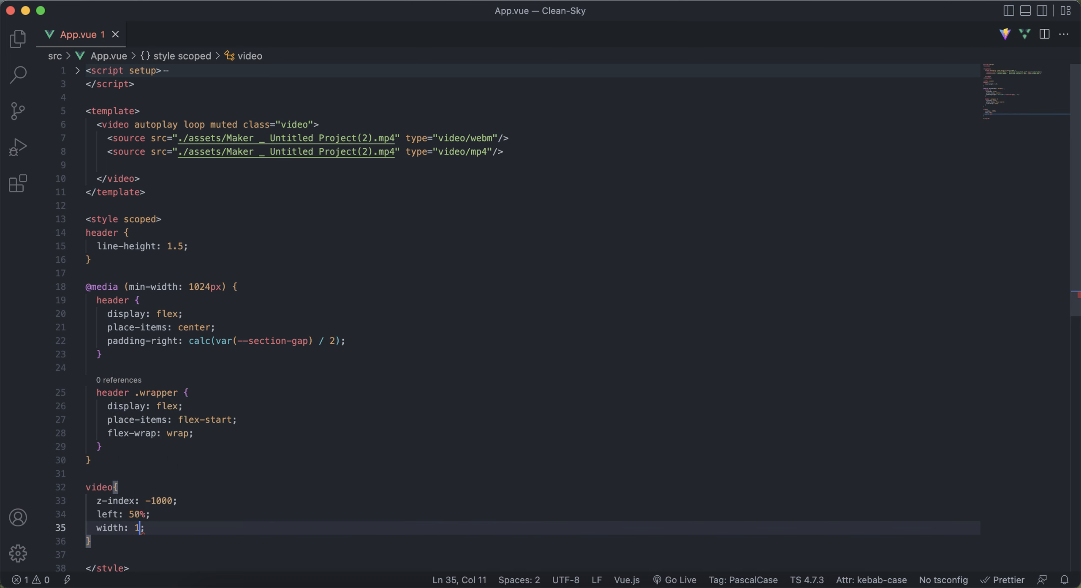
{"action": "type", "text": "00vh="}
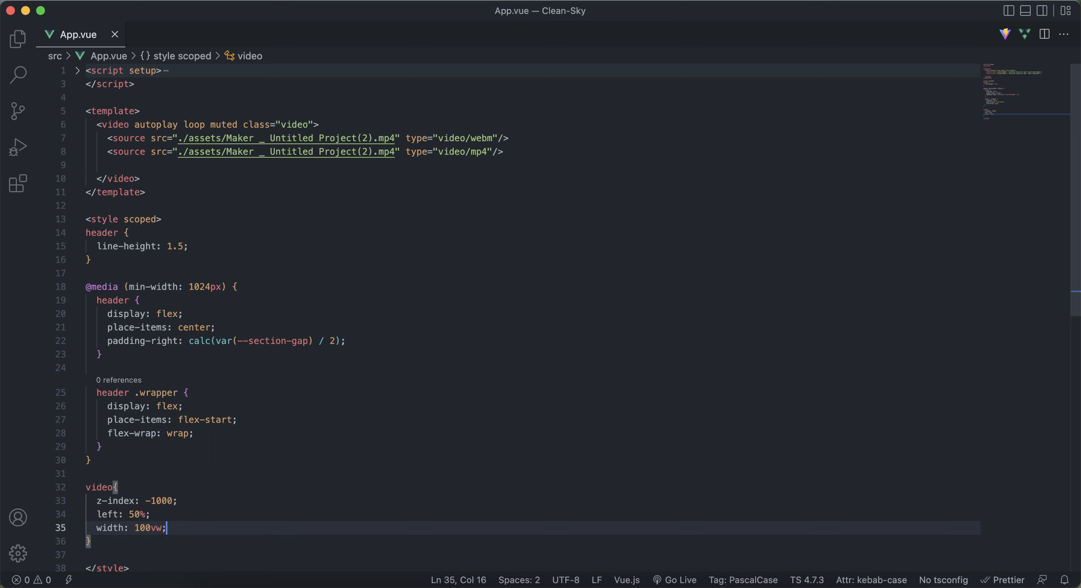
{"action": "type", "text": "height: 100;"}
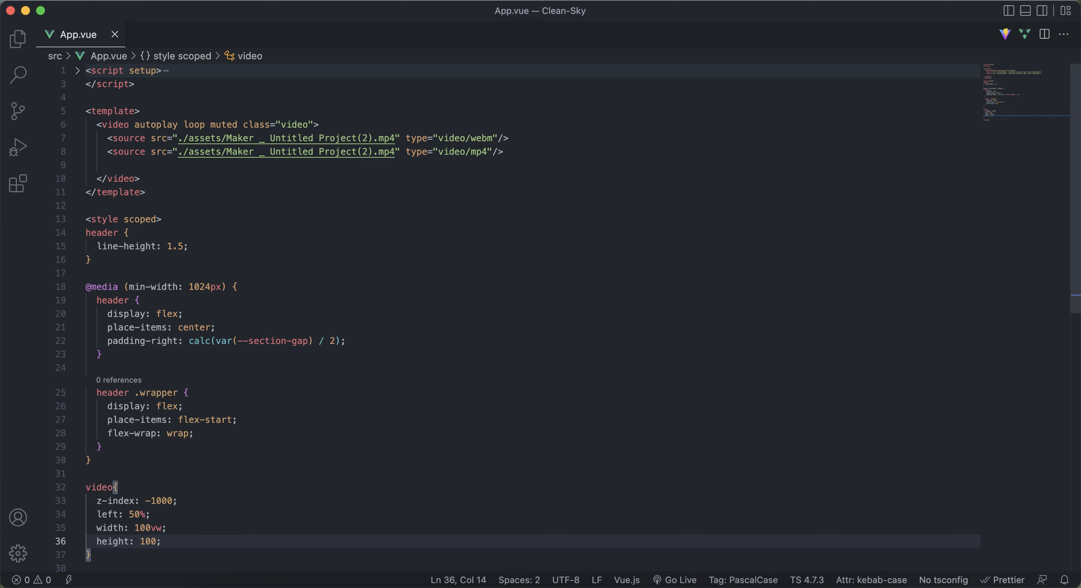
{"action": "type", "text": "vh"}
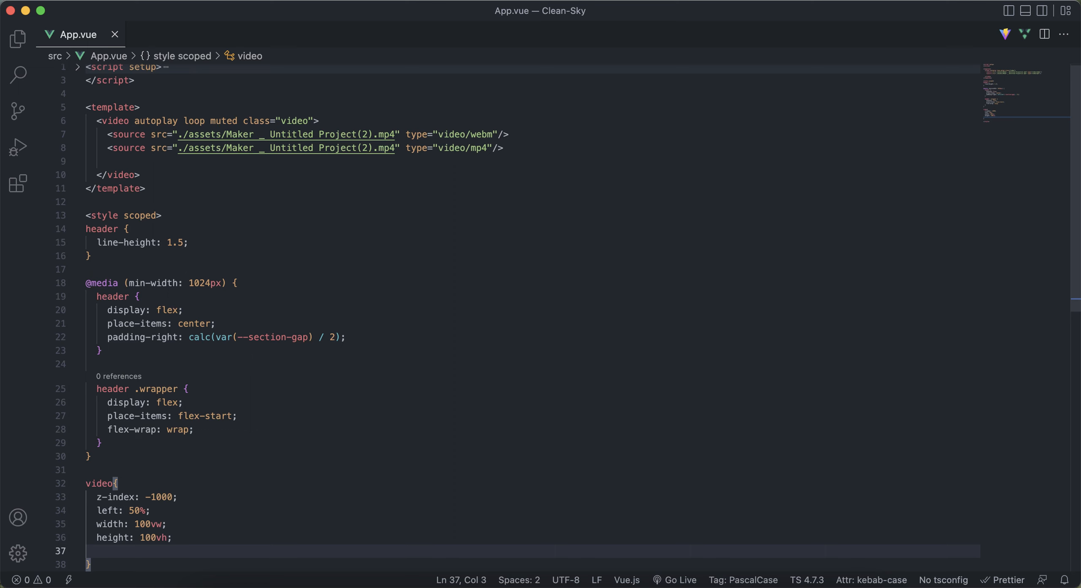
{"action": "type", "text": "position: ab;"}
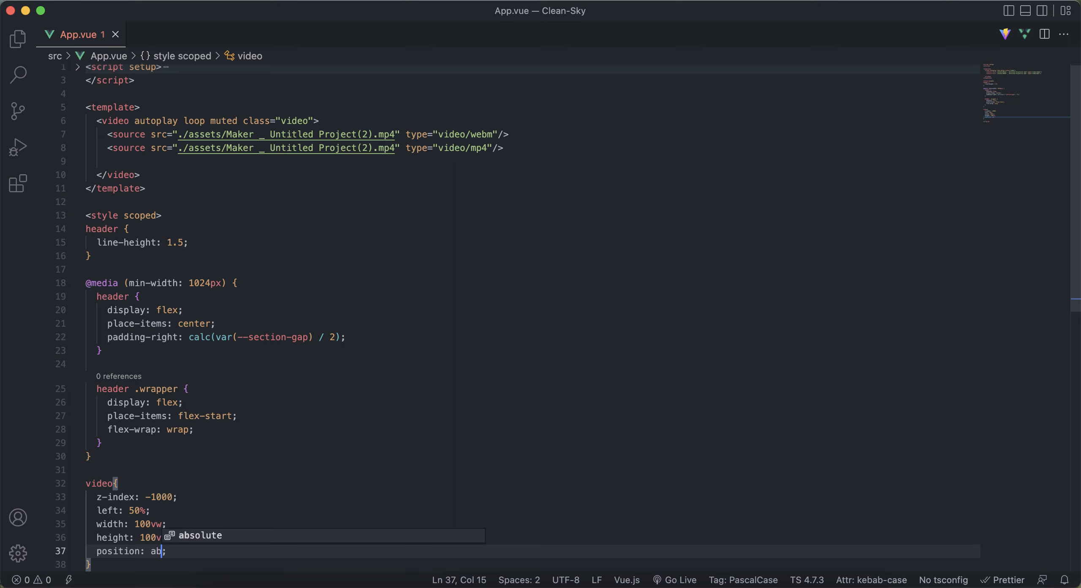
{"action": "key", "text": "Enter"}
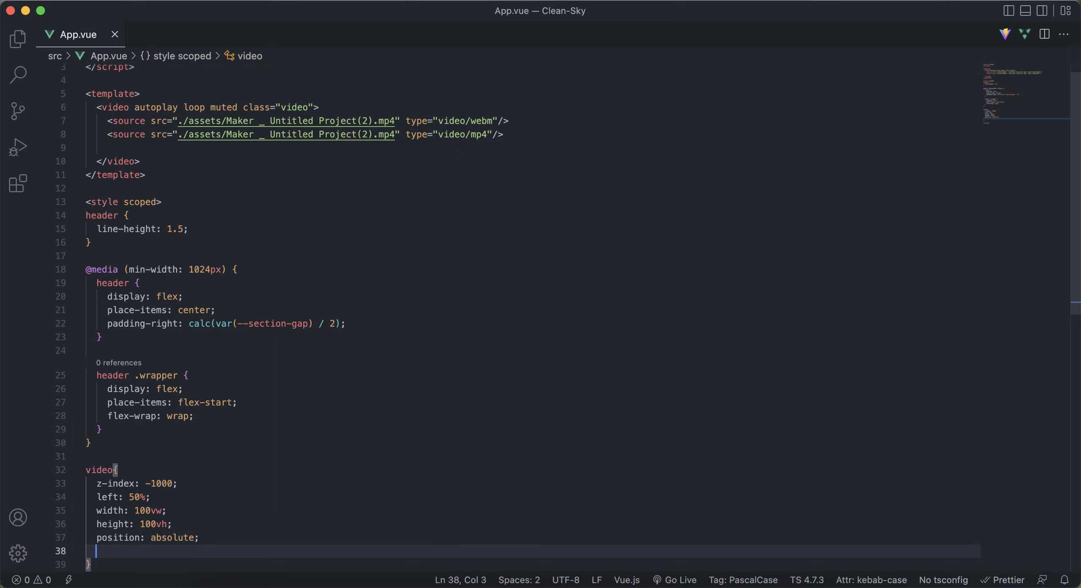
{"action": "type", "text": "top: 50%;"}
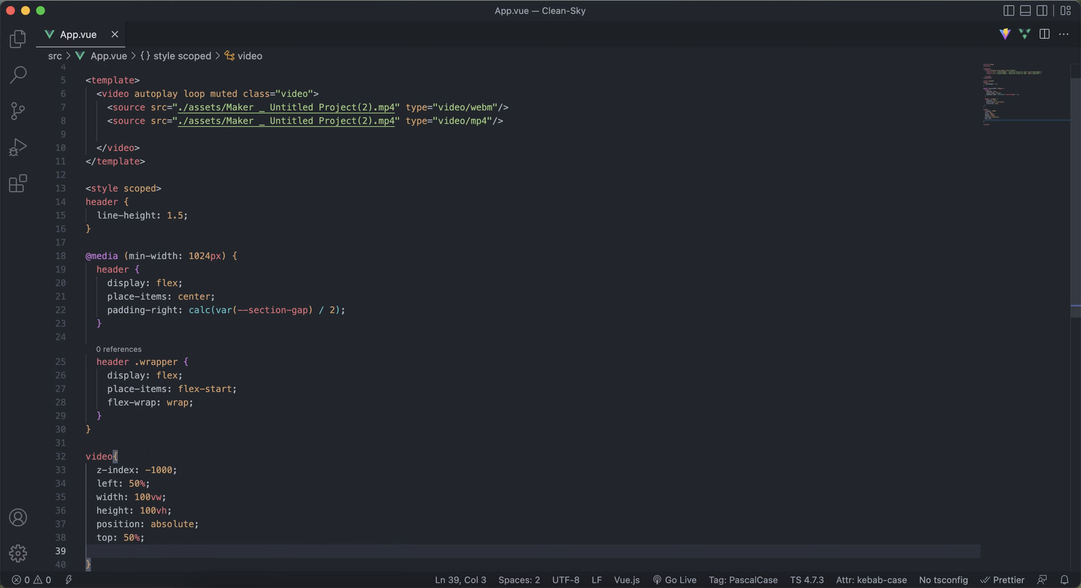
Add -webkit-transform: translate(-50%, -50%) to the video rule.
{"action": "type", "text": "-we"}
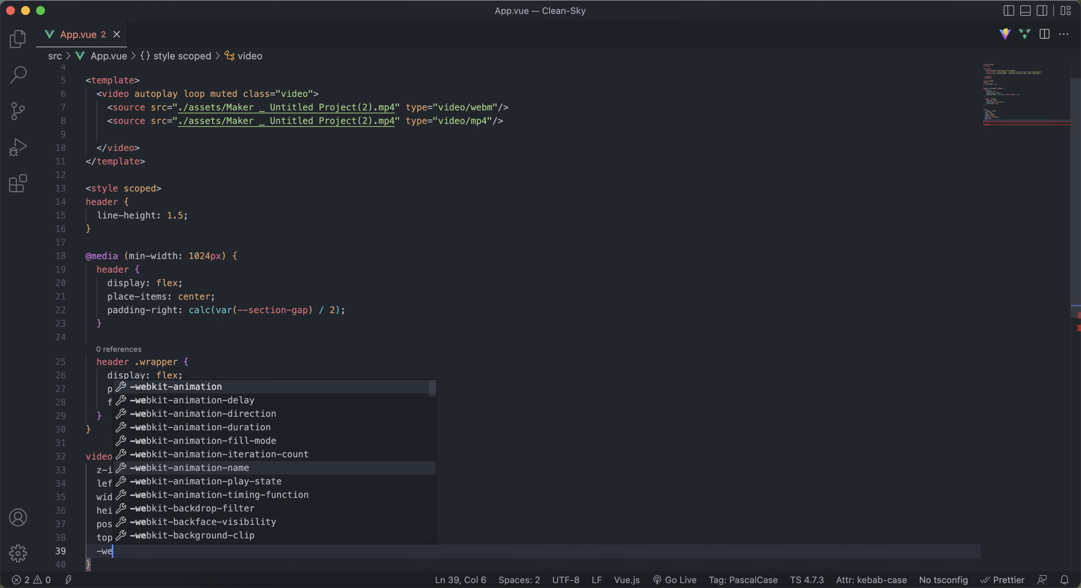
{"action": "type", "text": "b"}
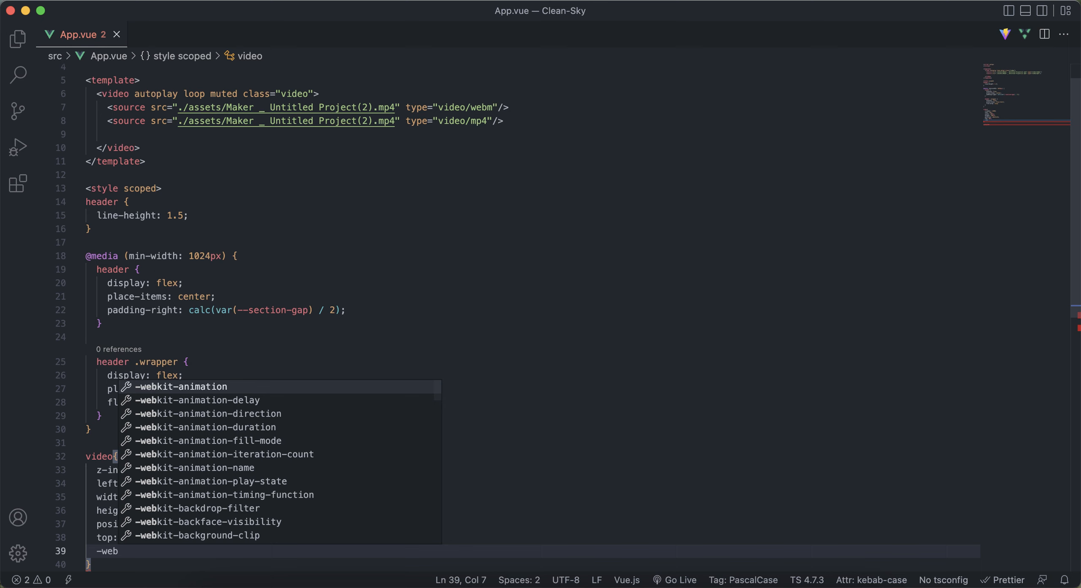
{"action": "type", "text": "-transform: ;"}
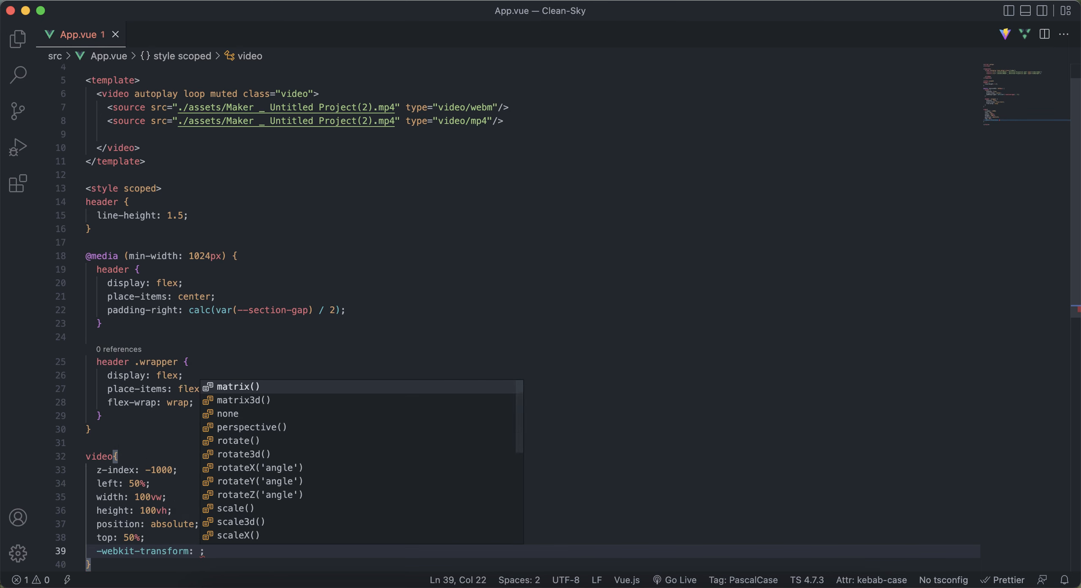
{"action": "type", "text": "translate("}
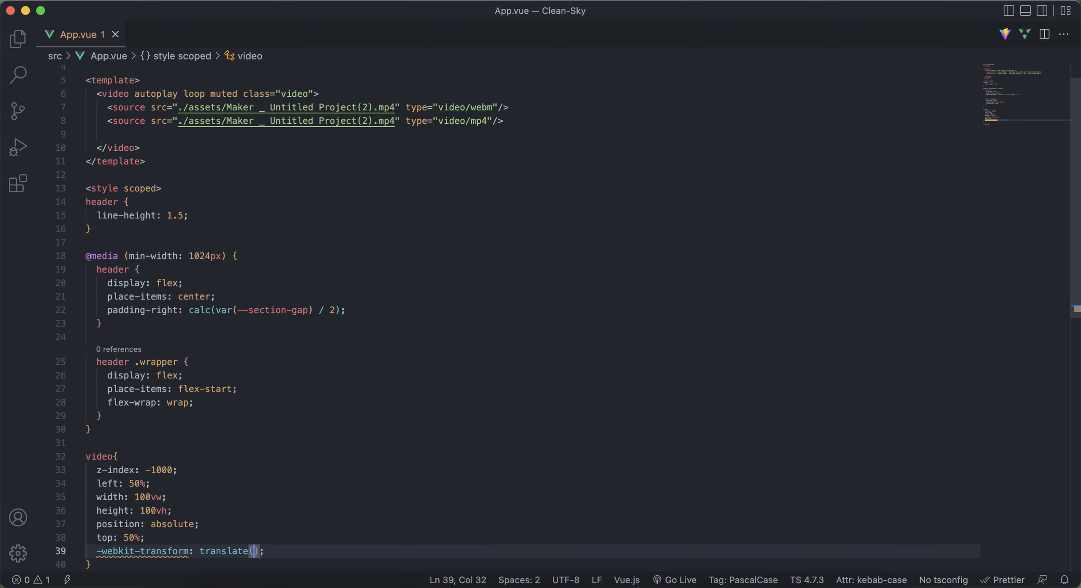
{"action": "type", "text": "-5"}
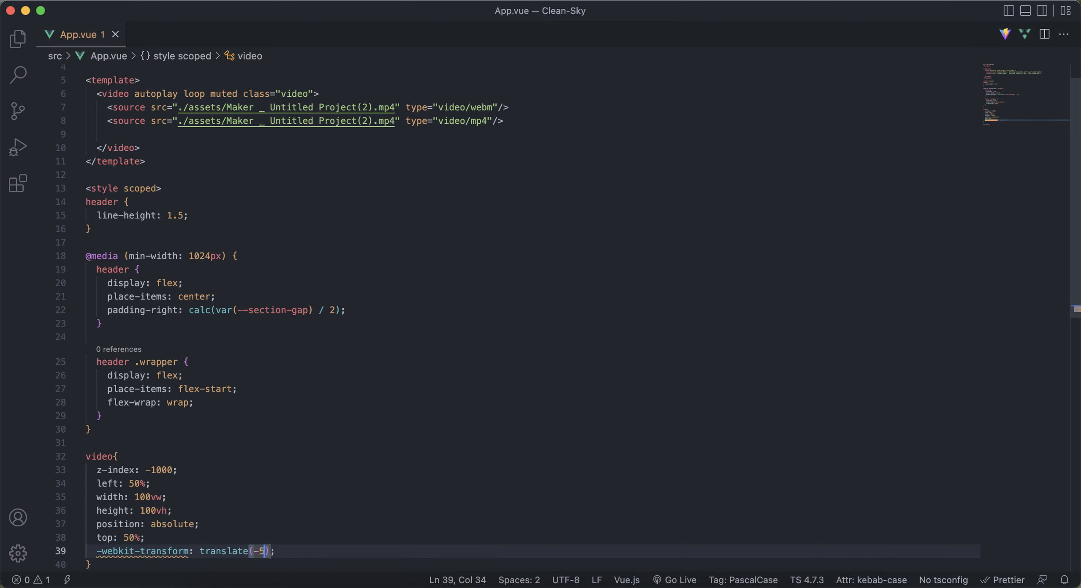
{"action": "type", "text": "0%"}
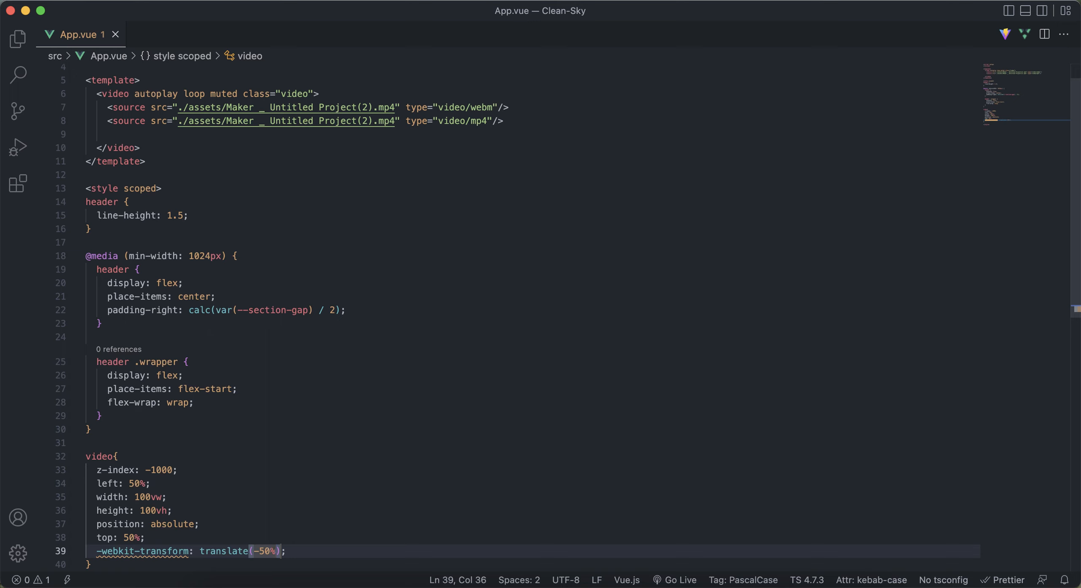
{"action": "type", "text": ", -5"}
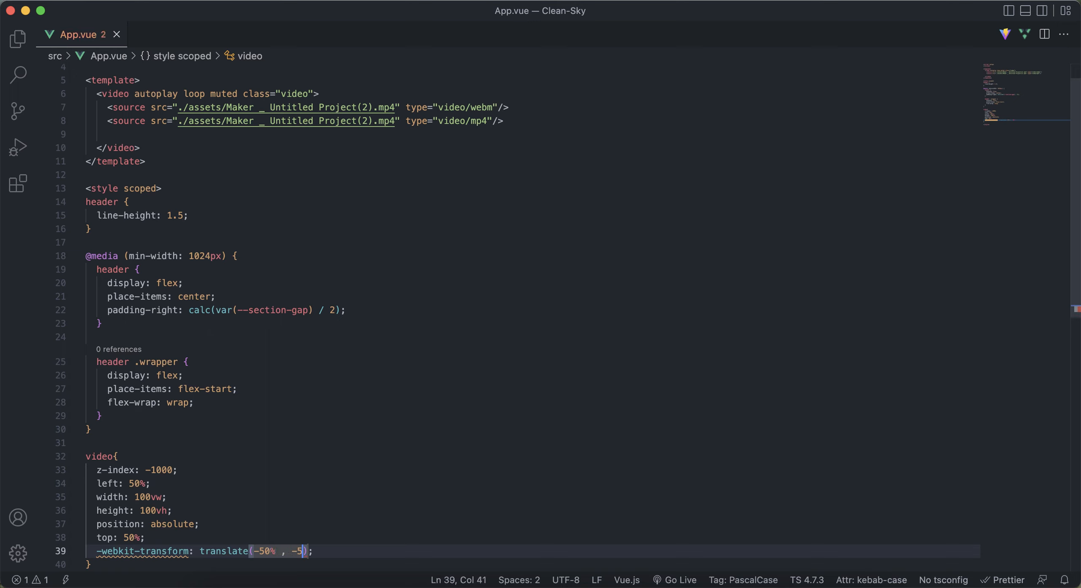
{"action": "type", "text": "0%"}
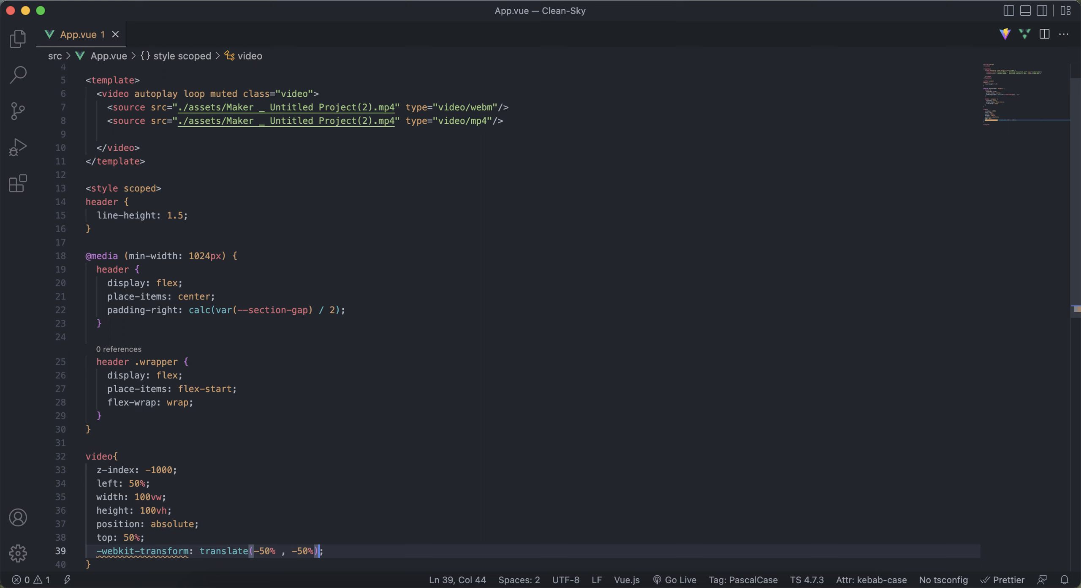
{"action": "key", "text": "enter"}
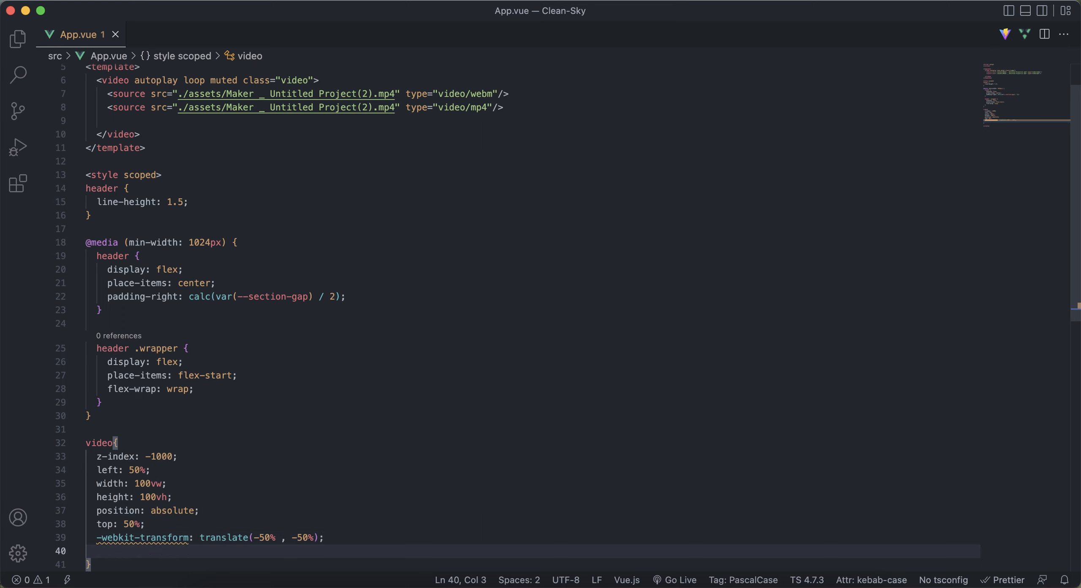
Add -moz-transform: translate(-50%, -50%) to the video rule.
{"action": "type", "text": "-m"}
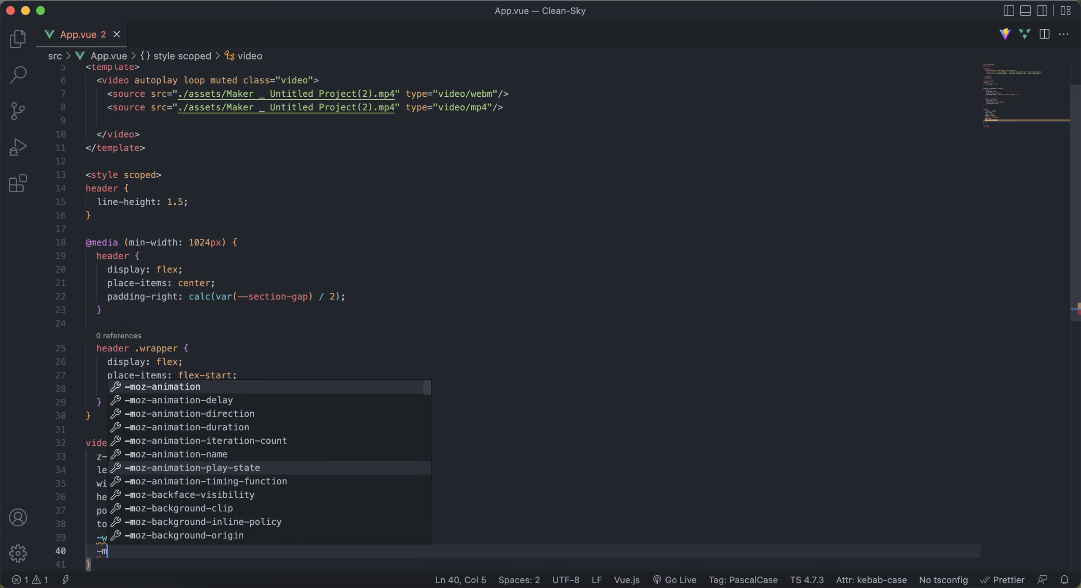
{"action": "type", "text": "o"}
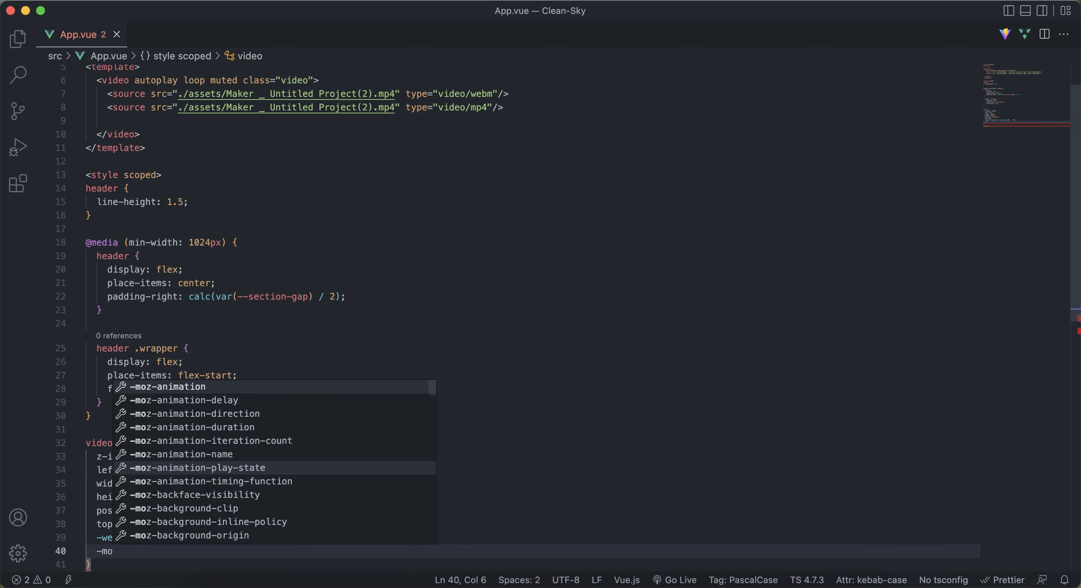
{"action": "type", "text": "z"}
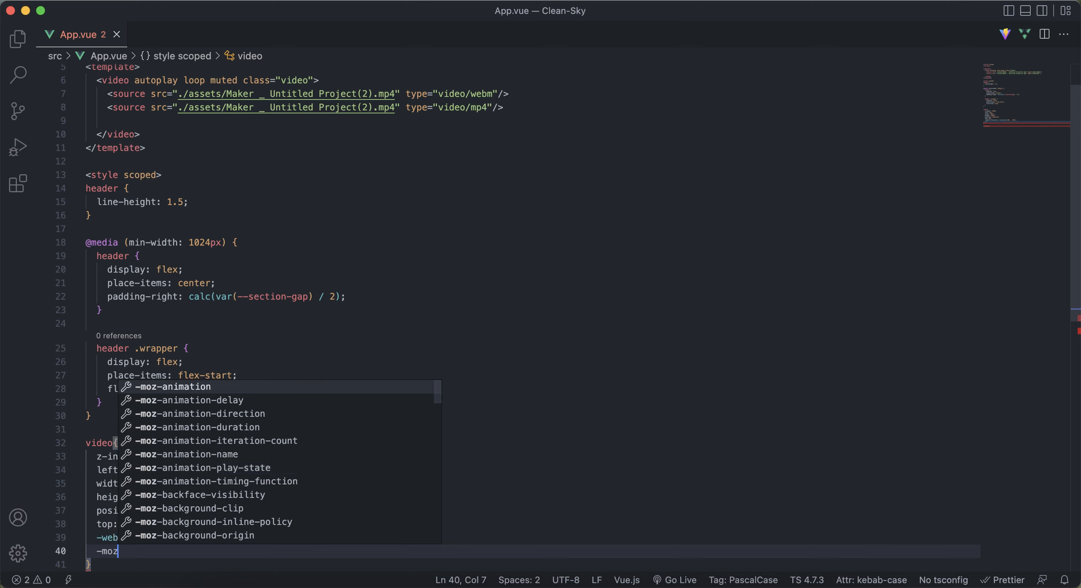
{"action": "type", "text": "-transform: ;"}
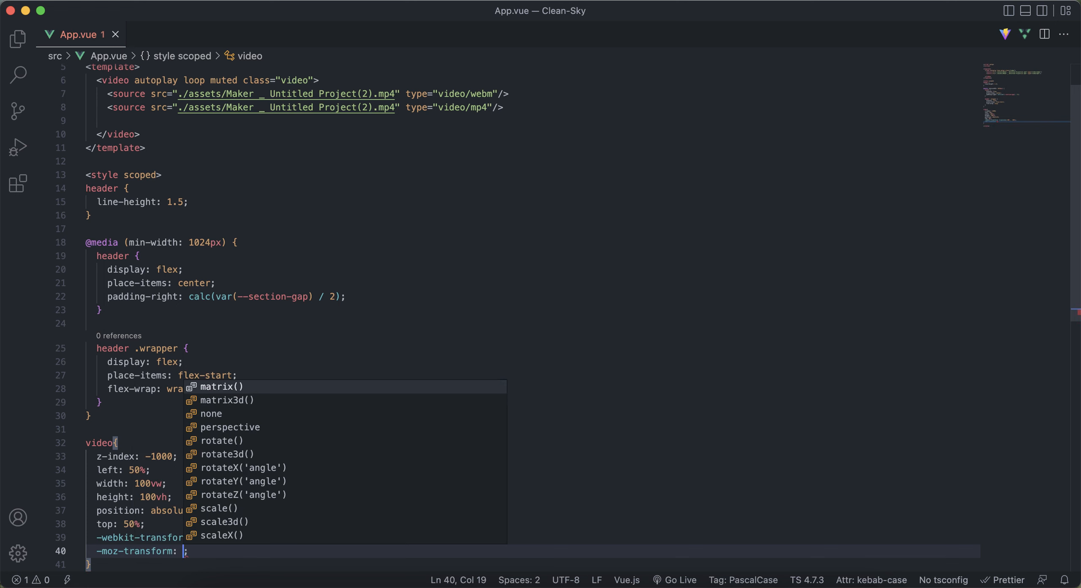
{"action": "type", "text": "text-replace: auto;"}
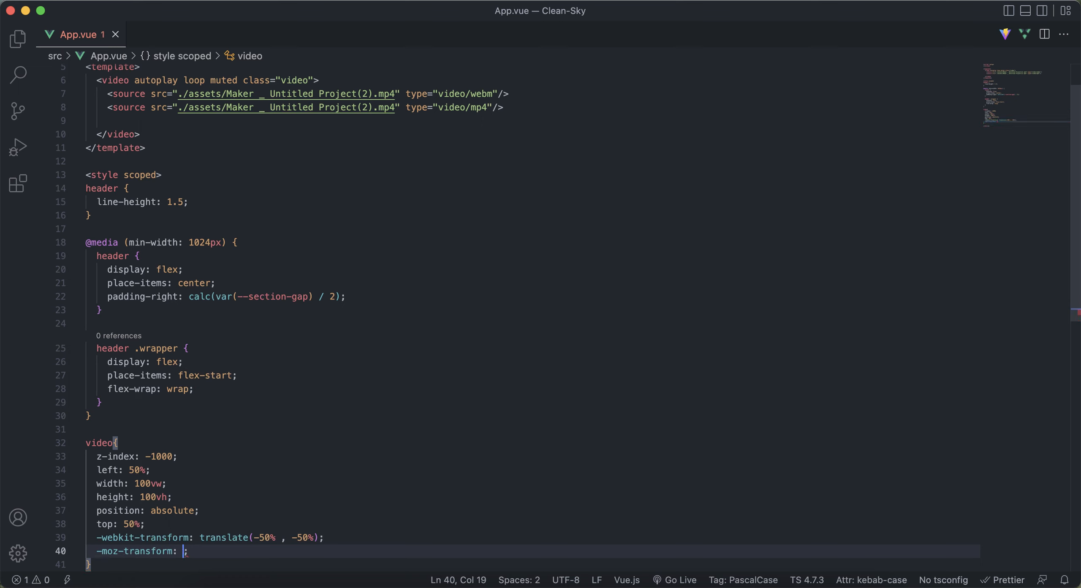
{"action": "type", "text": "translate("}
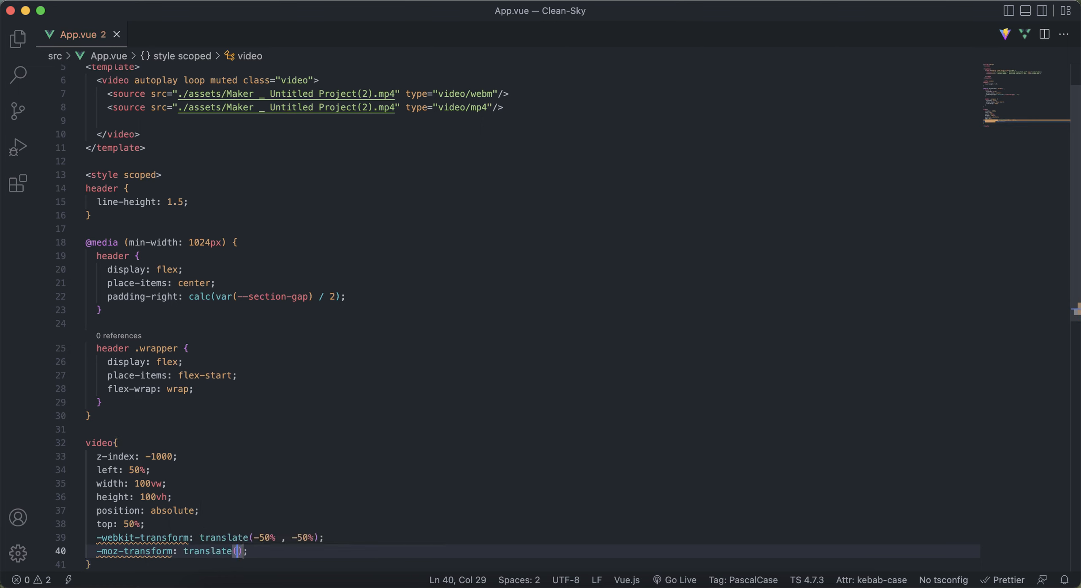
{"action": "type", "text": "-5"}
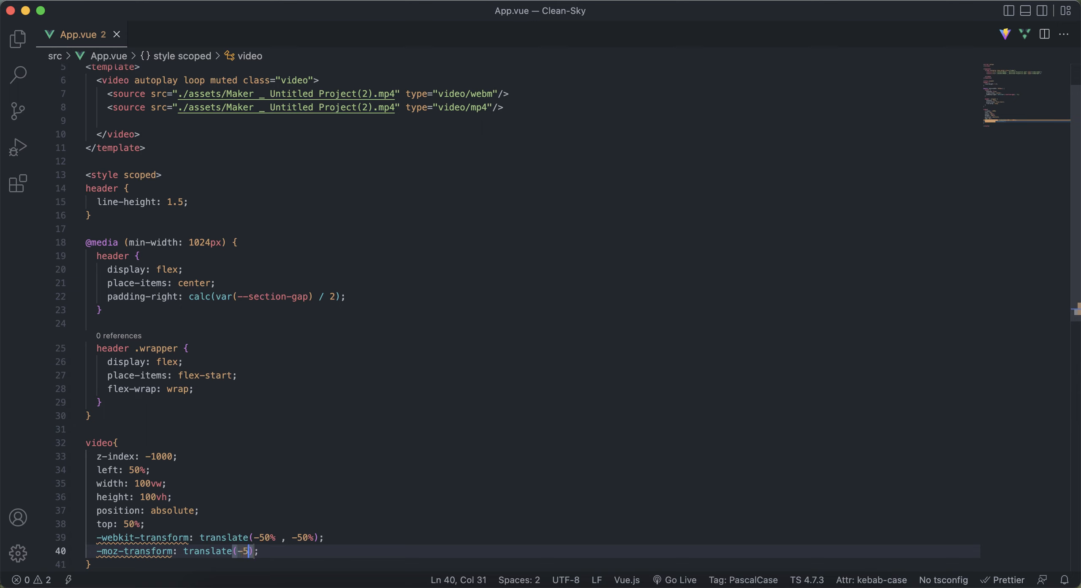
{"action": "type", "text": "0%, -50%"}
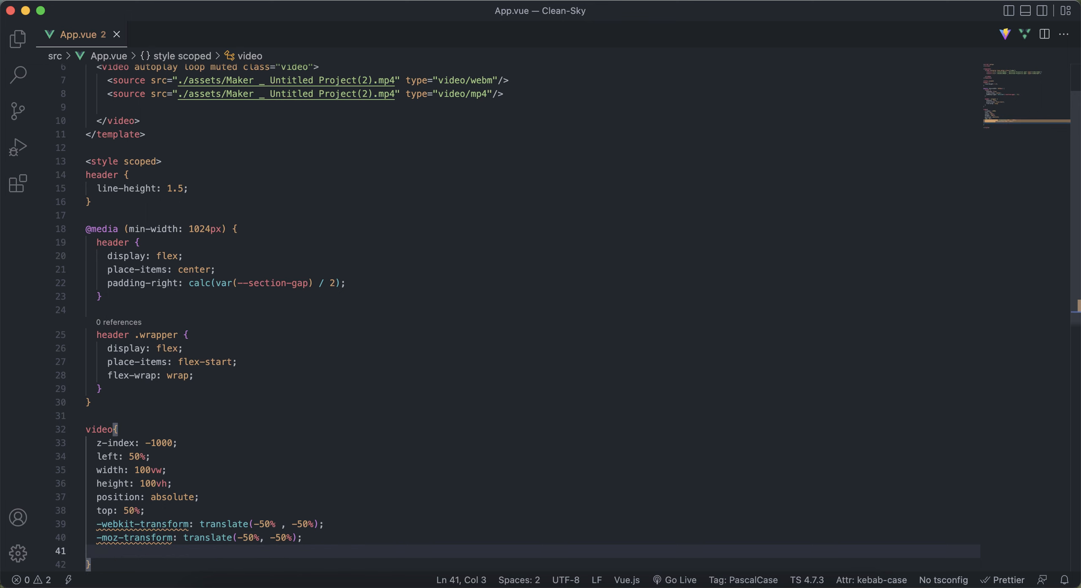
Add -ms-transform: translate(-50%, -50%) to the video rule.
{"action": "type", "text": "-ms-"}
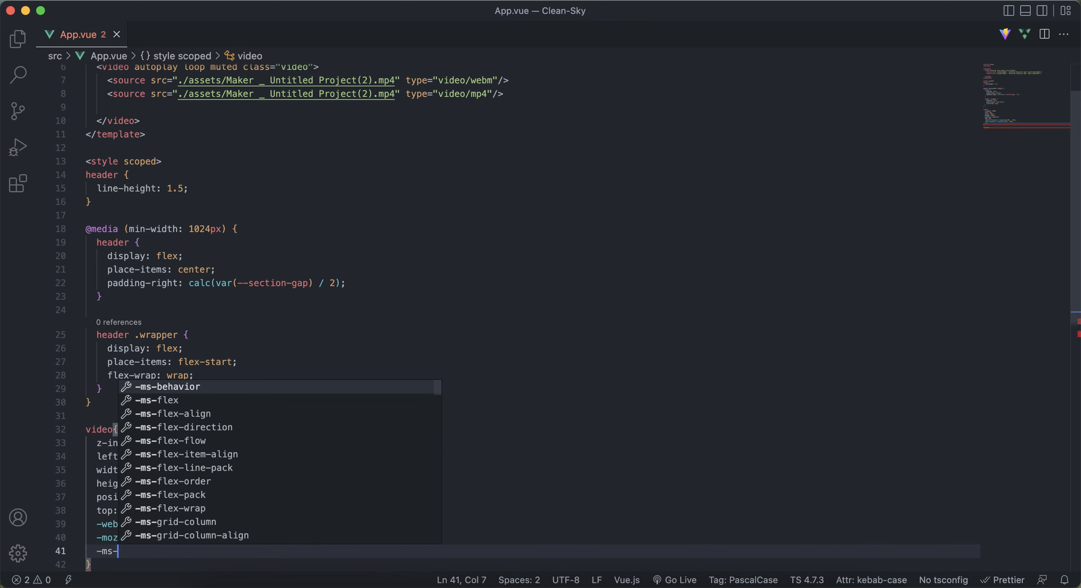
{"action": "type", "text": "transform: t;"}
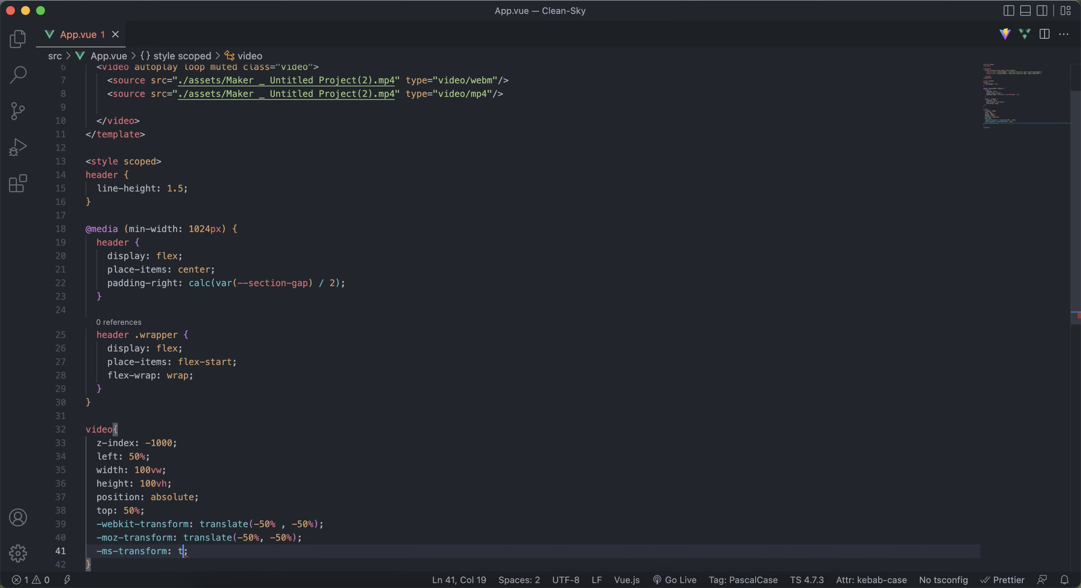
{"action": "type", "text": "ranslate()"}
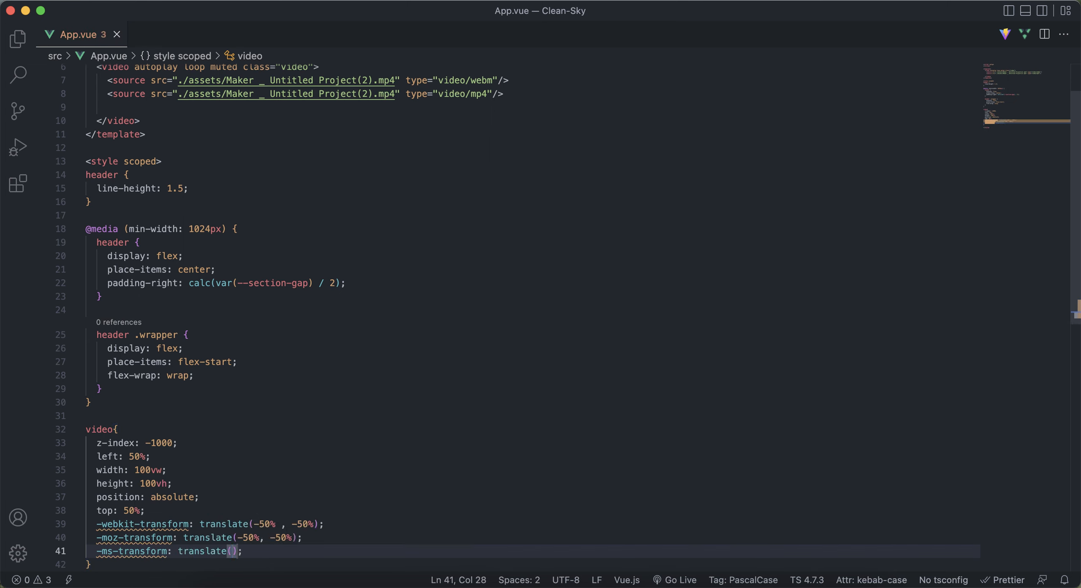
{"action": "type", "text": "-50%"}
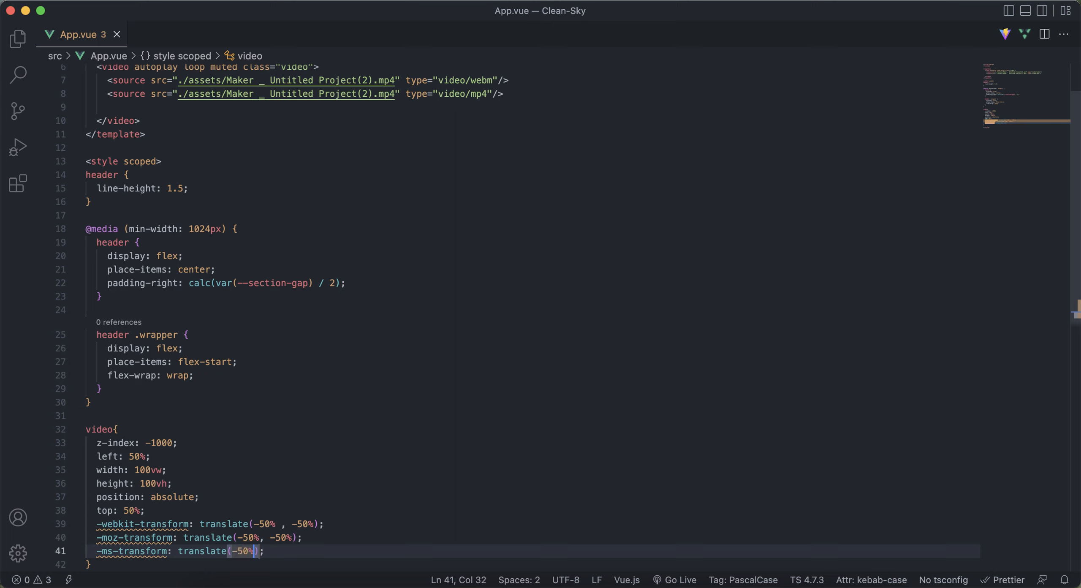
{"action": "type", "text": ", -50%"}
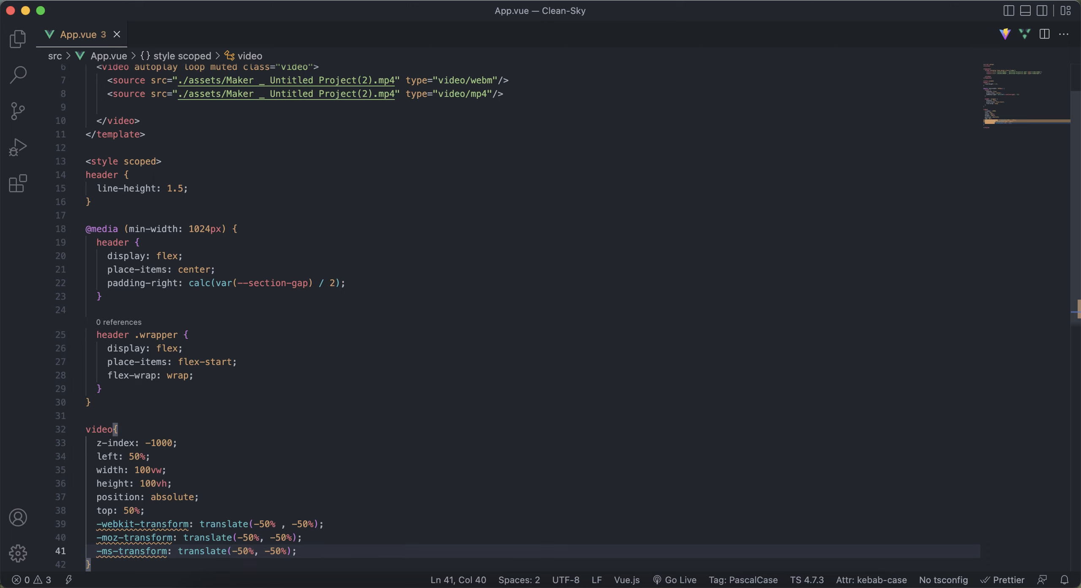
Add an unprefixed transform: translate(-50%, -50%) declaration.
{"action": "type", "text": "t"}
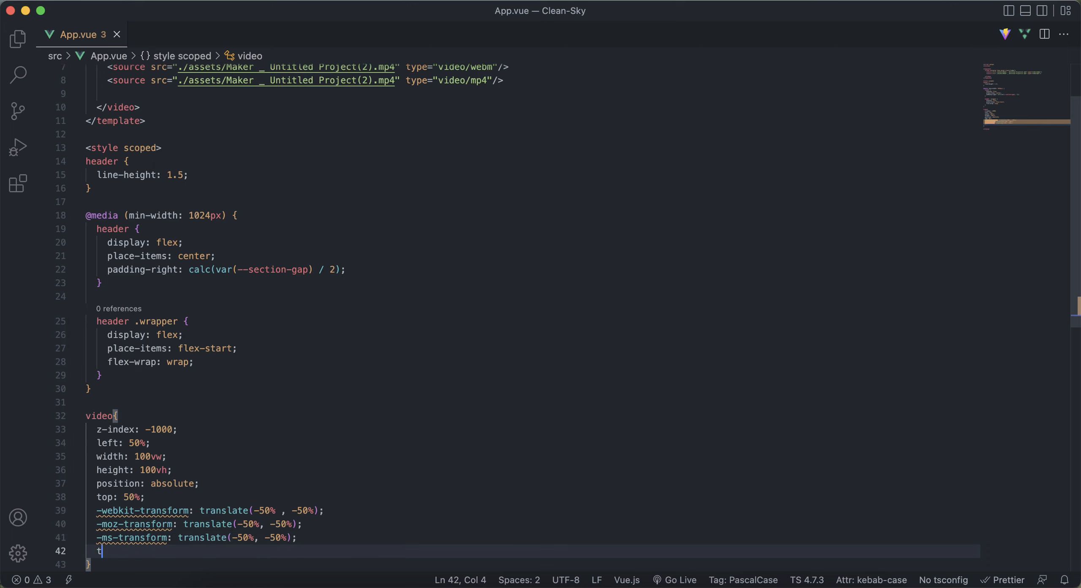
{"action": "type", "text": "ransform: ;"}
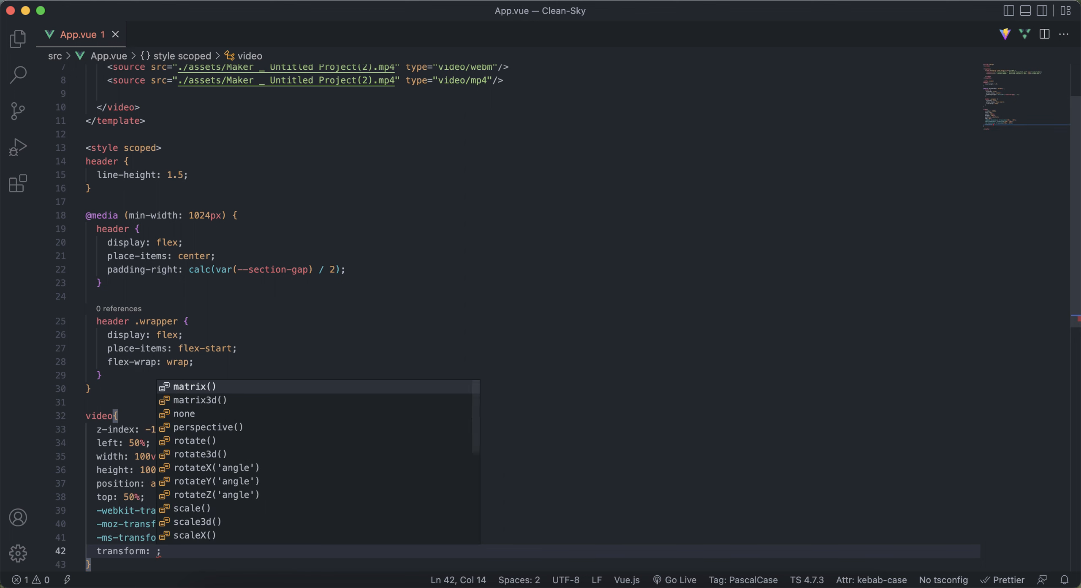
{"action": "type", "text": "tras"}
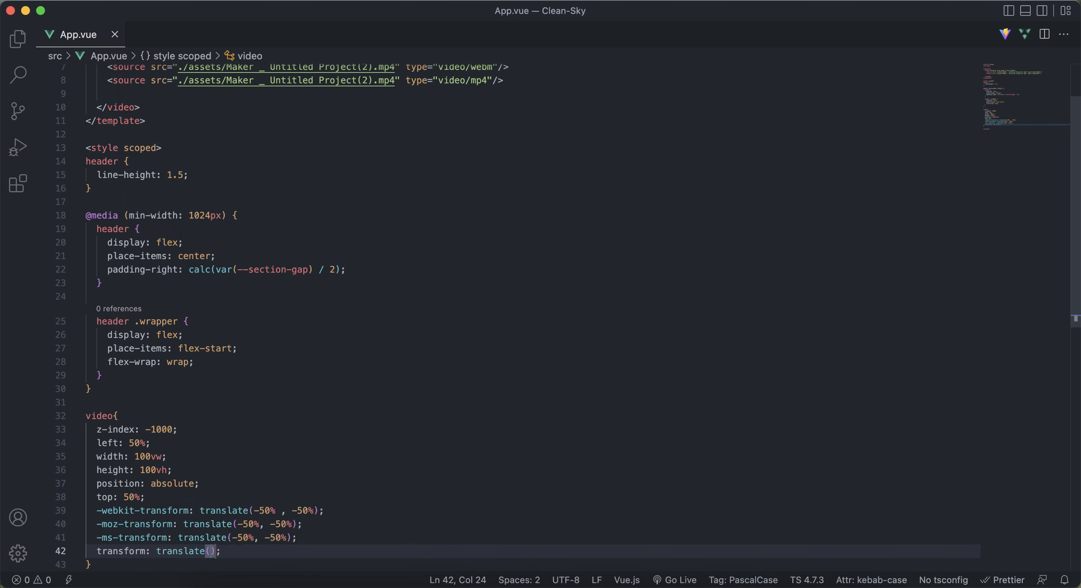
{"action": "type", "text": "-50%,"}
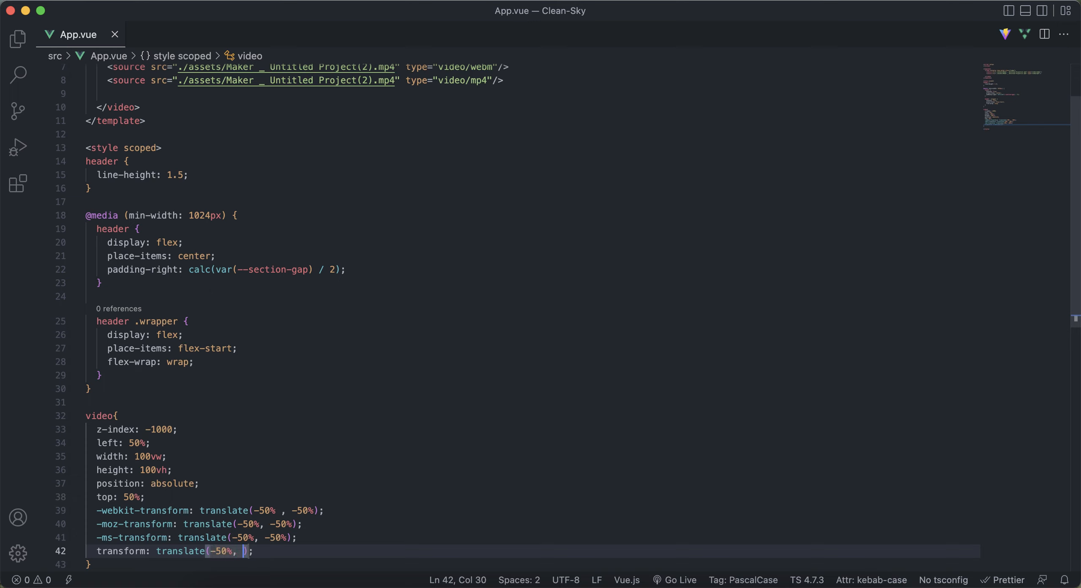
{"action": "type", "text": "-50%"}
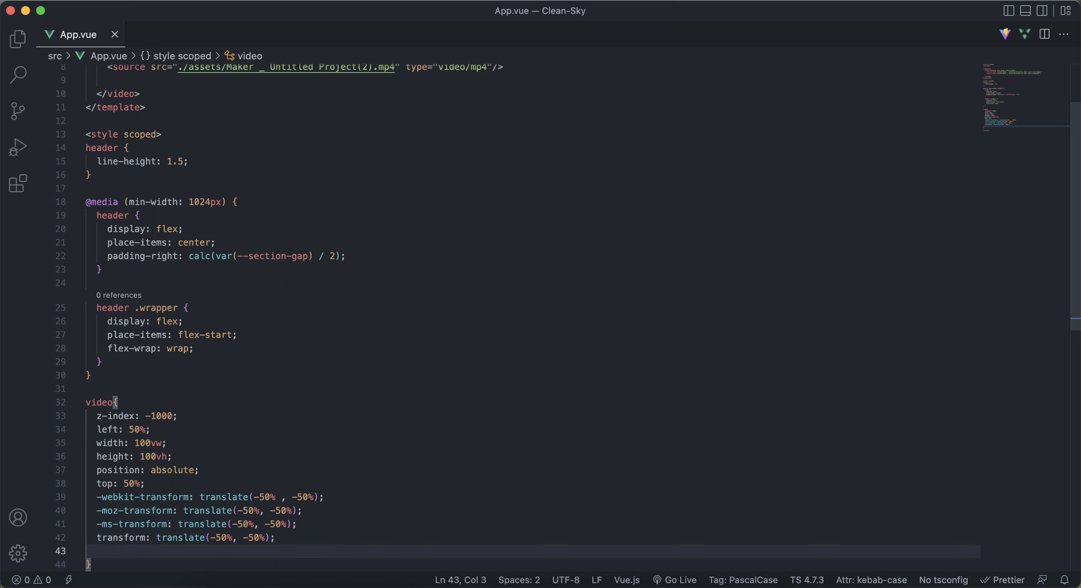
Add object-fit: cover to the video rule, fixing the misspelled property.
{"action": "type", "text": "obj"}
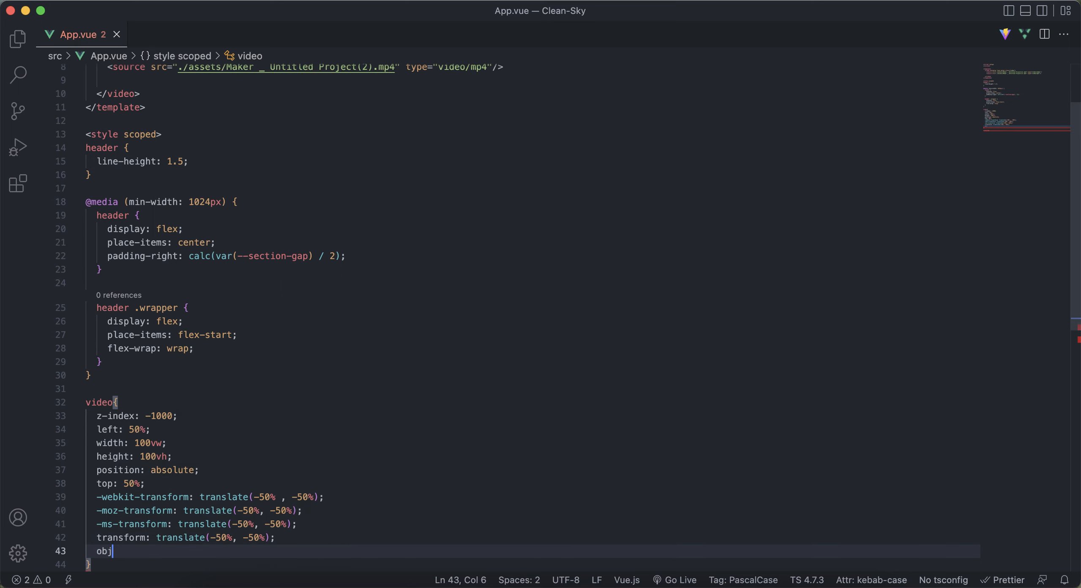
{"action": "type", "text": "ex"}
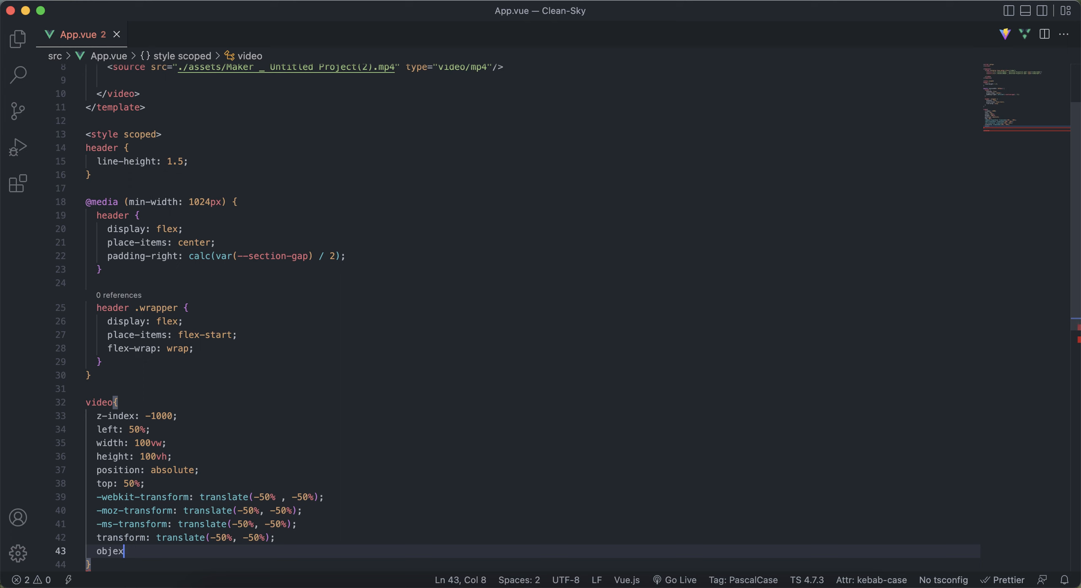
{"action": "key", "text": "Backspace"}
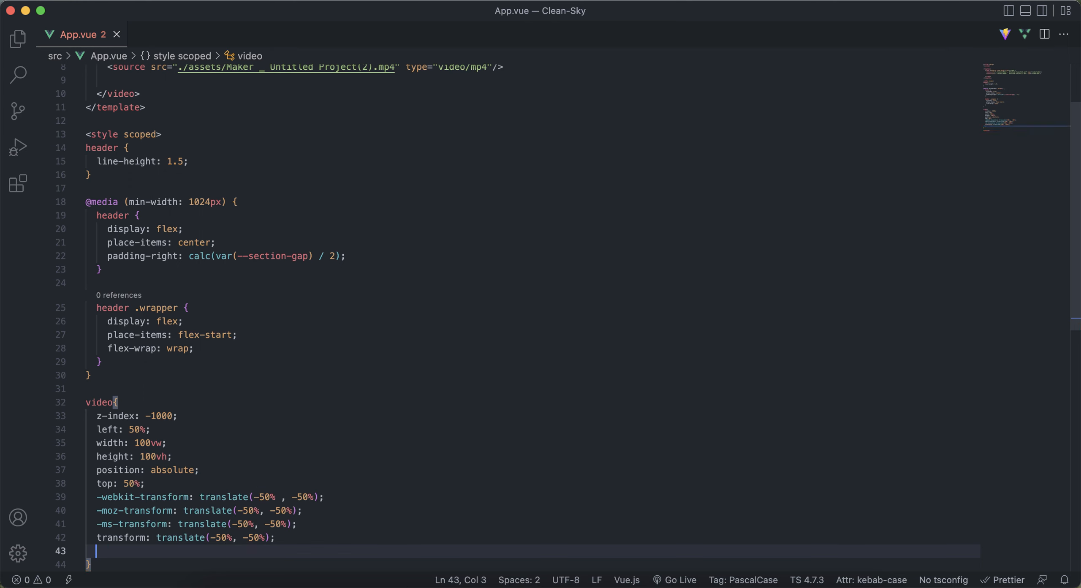
{"action": "type", "text": "object-fit: cover;"}
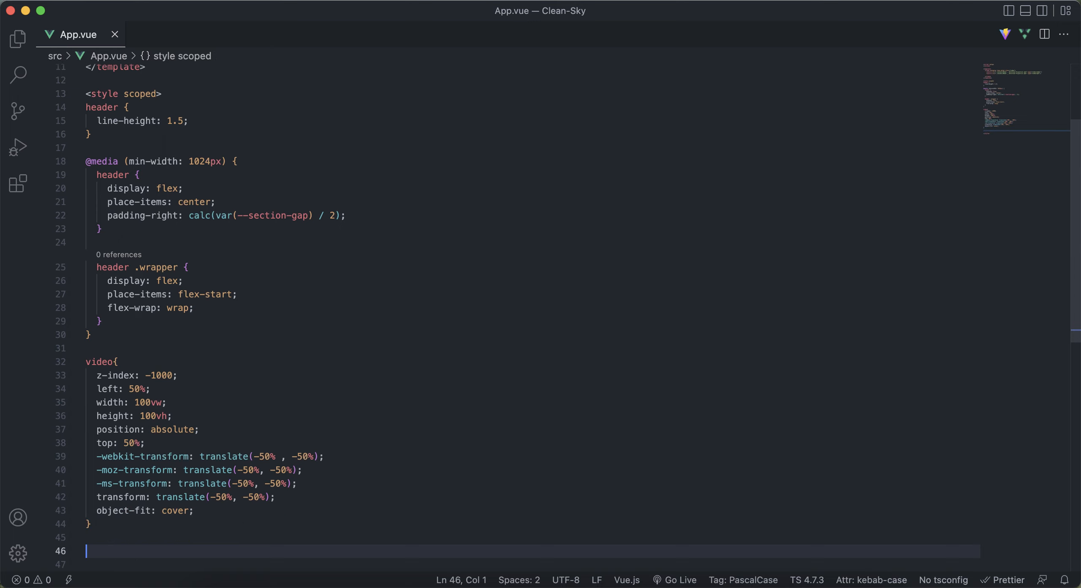
{"action": "type", "text": "."}
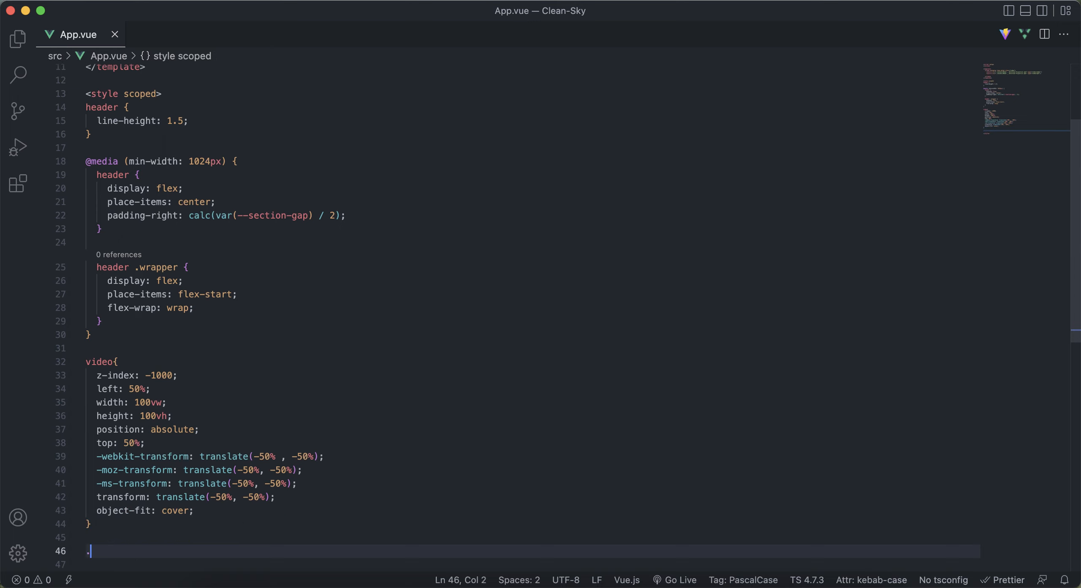
{"action": "key", "text": "Backspace"}
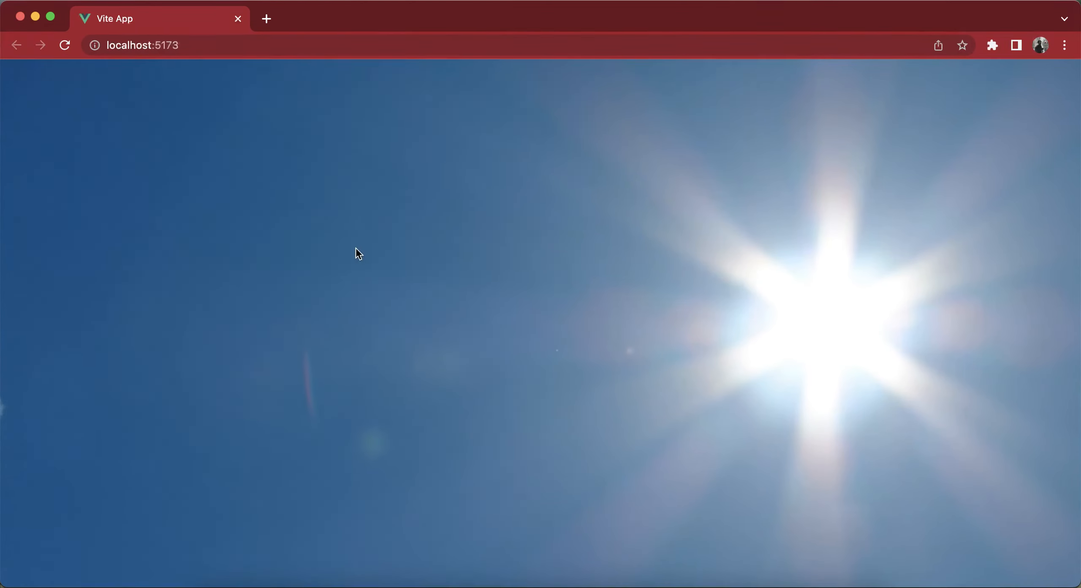
{"action": "mouse_move", "coordinate": [494, 281]}
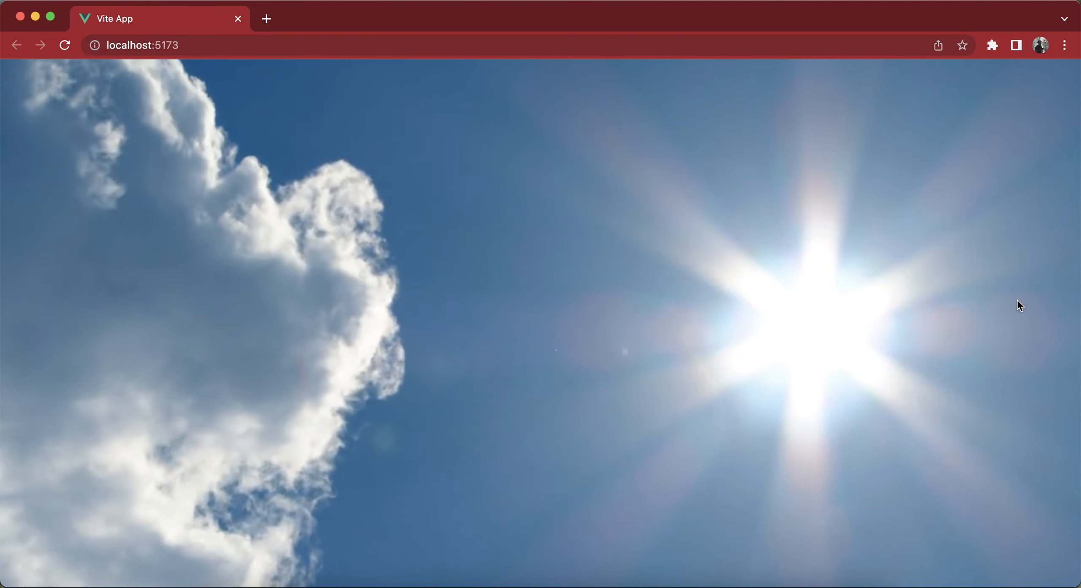
{"action": "mouse_move", "coordinate": [851, 388]}
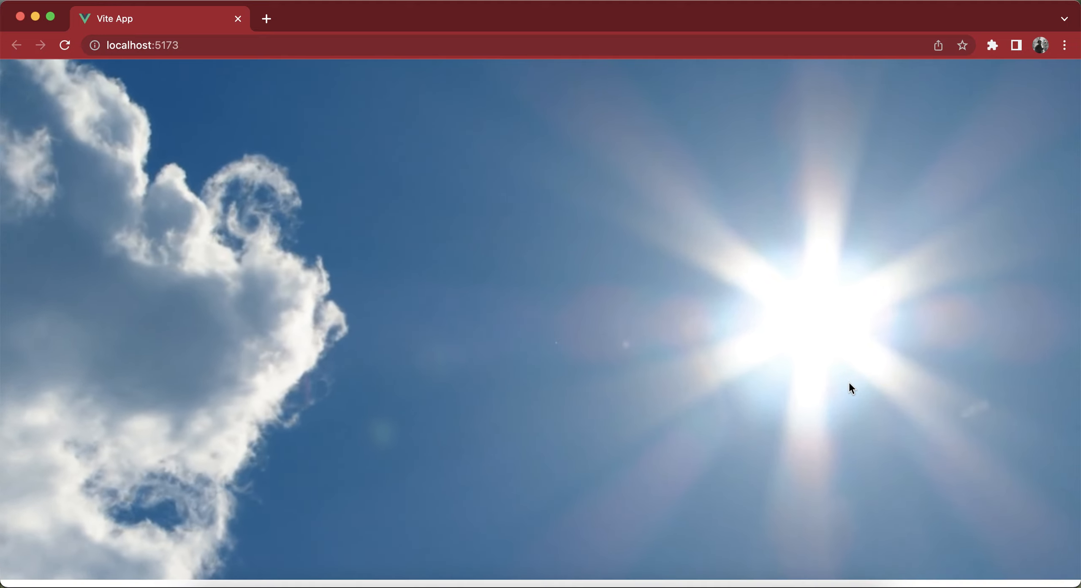